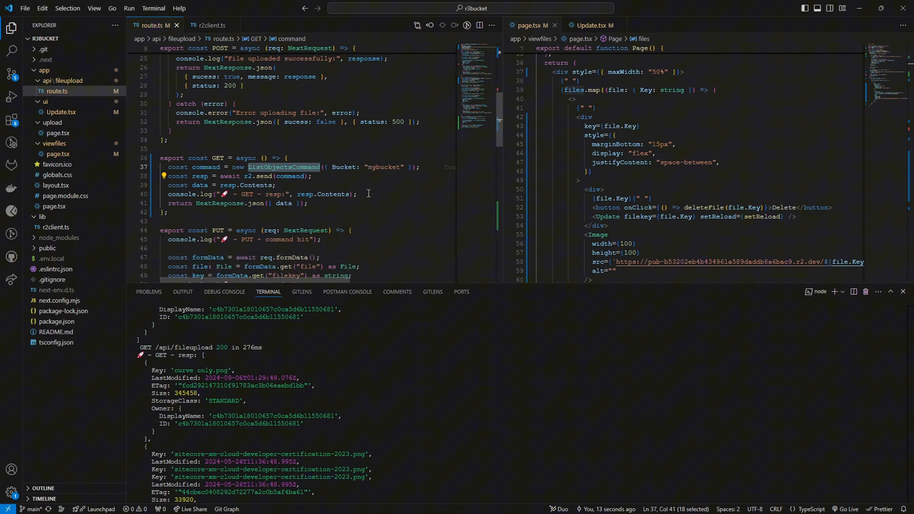
Step: Review the GET route's ListObjectsCommand and its imports in route.ts
{"action": "double_click", "coordinate": [217, 157]}
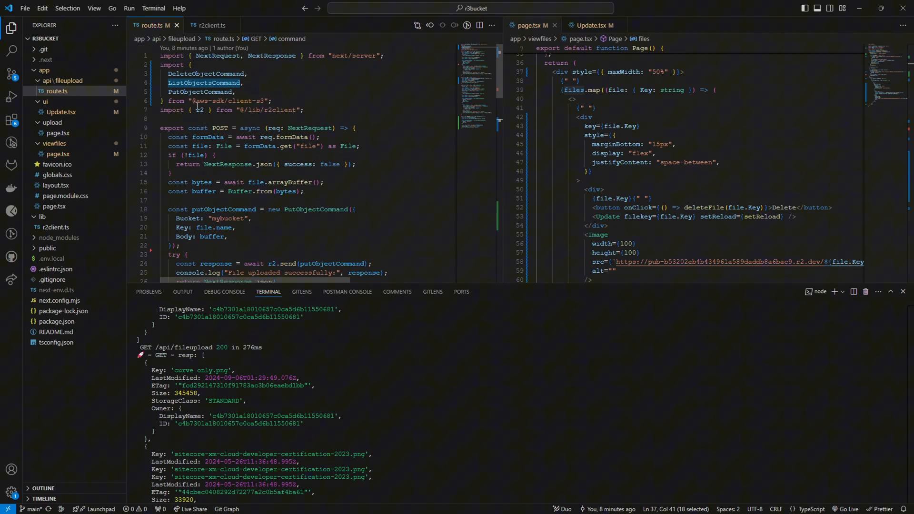
{"action": "scroll", "scroll_direction": "down", "scroll_amount": 3}
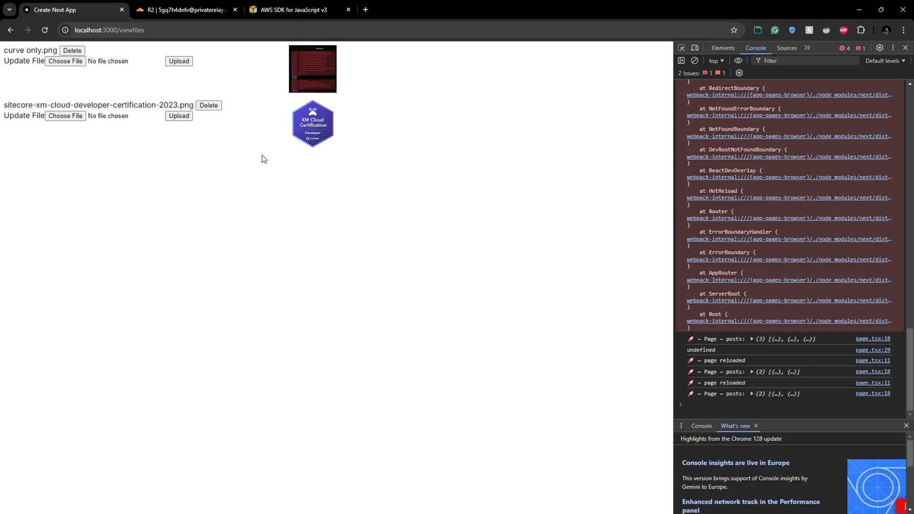
Step: Consult the S3Client operations list in the AWS SDK for JavaScript v3 docs
{"action": "left_click", "coordinate": [294, 10]}
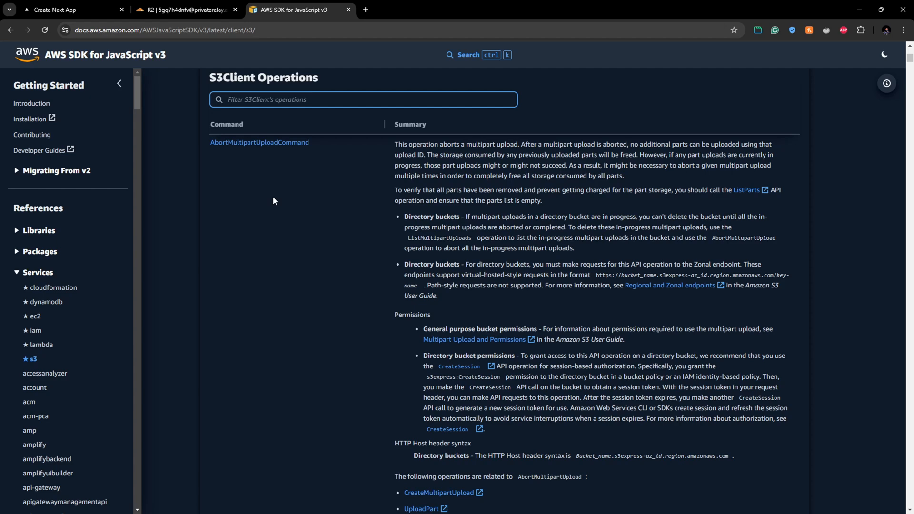
{"action": "scroll", "scroll_direction": "down", "scroll_amount": 3}
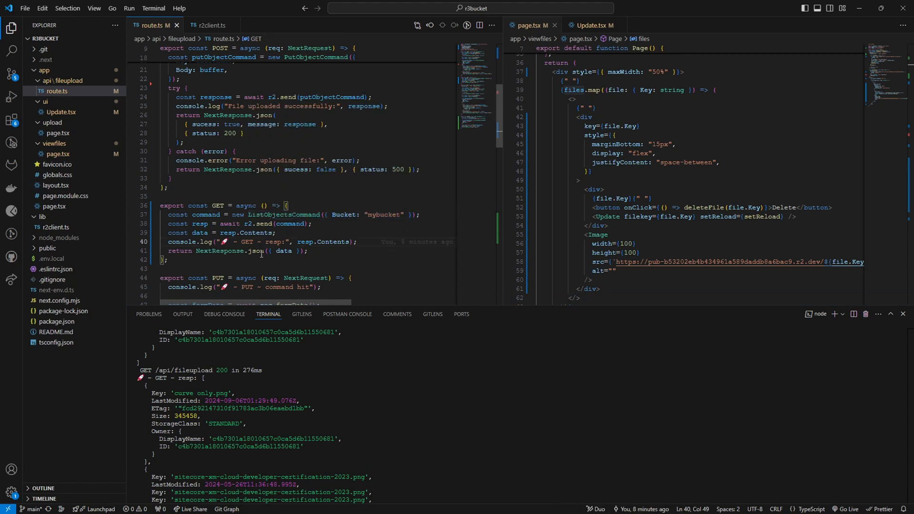
{"action": "mouse_move", "coordinate": [255, 232]}
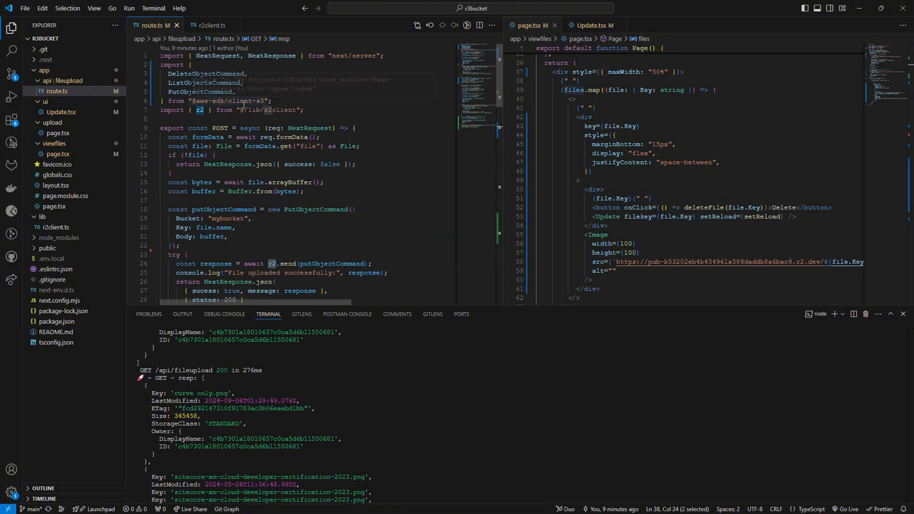
Step: Inspect the r2 client definition in r2client.ts, then return to route.ts
{"action": "left_click", "coordinate": [211, 25]}
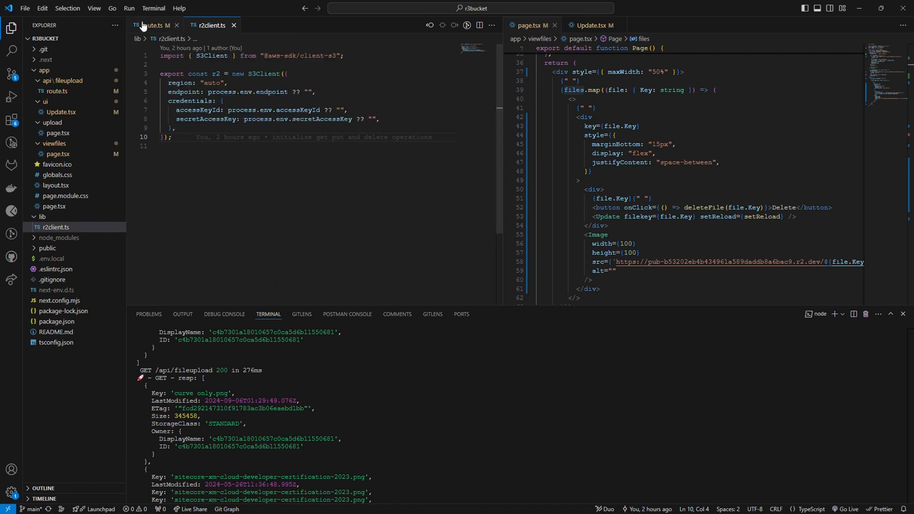
{"action": "left_click", "coordinate": [151, 24]}
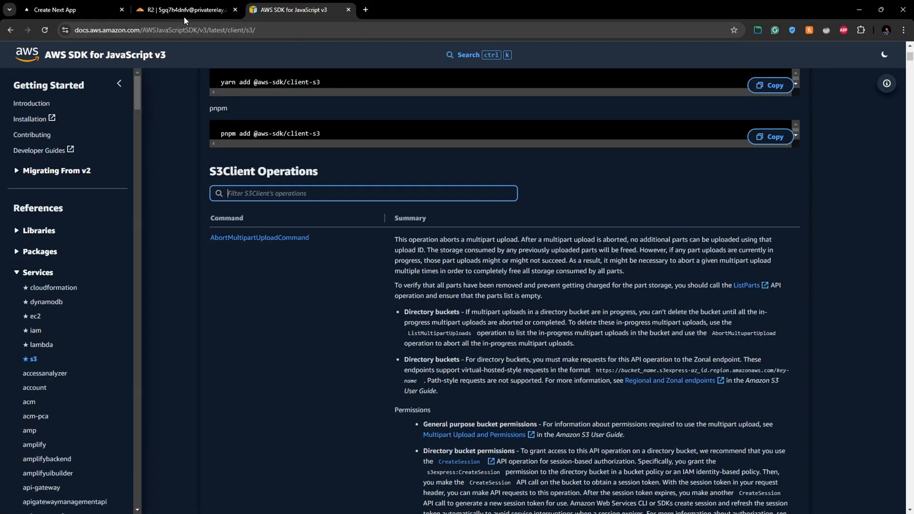
Step: Check mybucket in the Cloudflare R2 dashboard holding its two stored images
{"action": "left_click", "coordinate": [183, 9]}
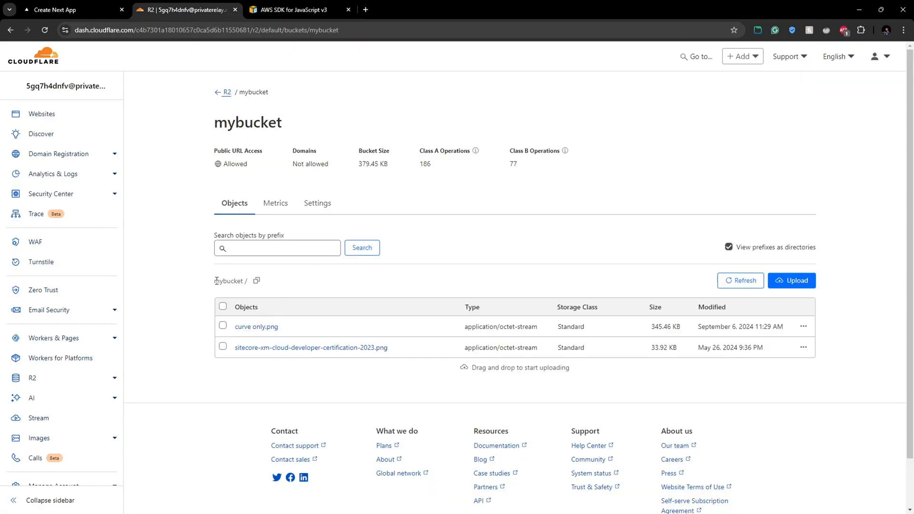
{"action": "double_click", "coordinate": [229, 280]}
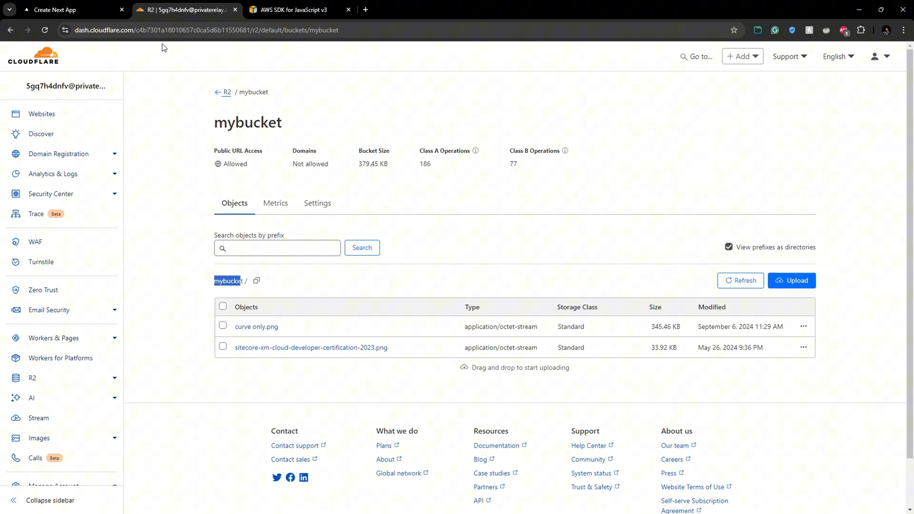
{"action": "left_click", "coordinate": [58, 10]}
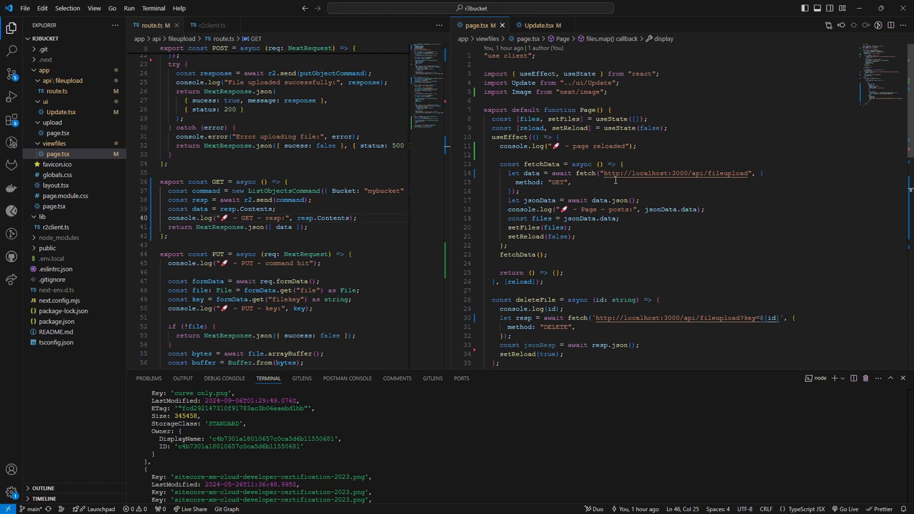
Step: Review the viewfiles page.tsx fetching the file list and rendering files.map
{"action": "scroll", "scroll_direction": "down", "scroll_amount": 3}
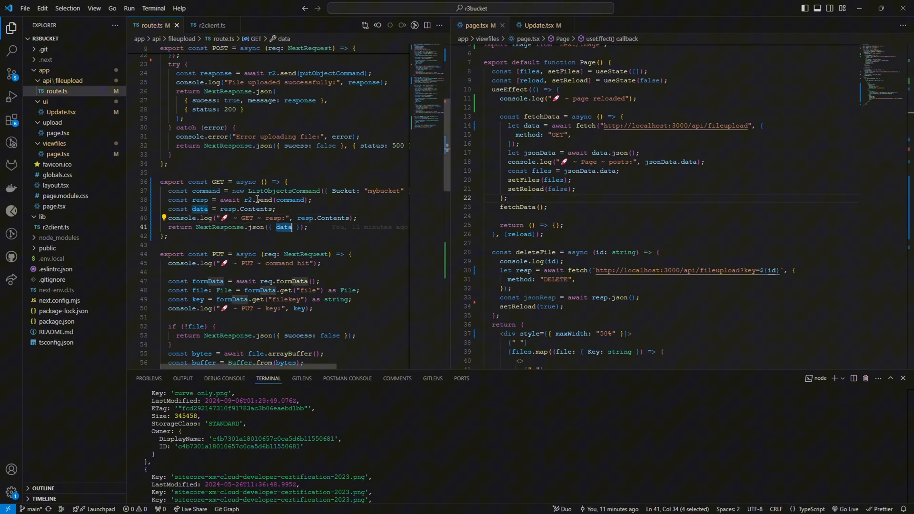
{"action": "mouse_move", "coordinate": [538, 152]}
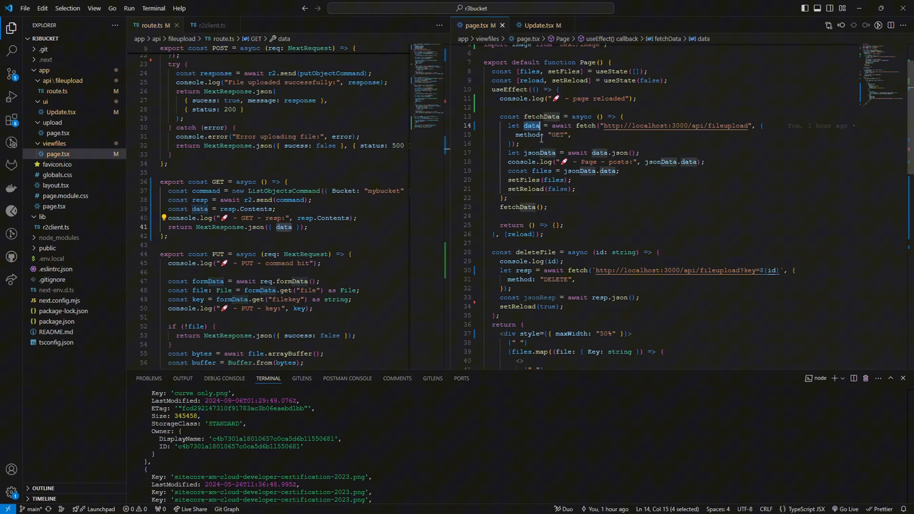
{"action": "mouse_move", "coordinate": [537, 152]}
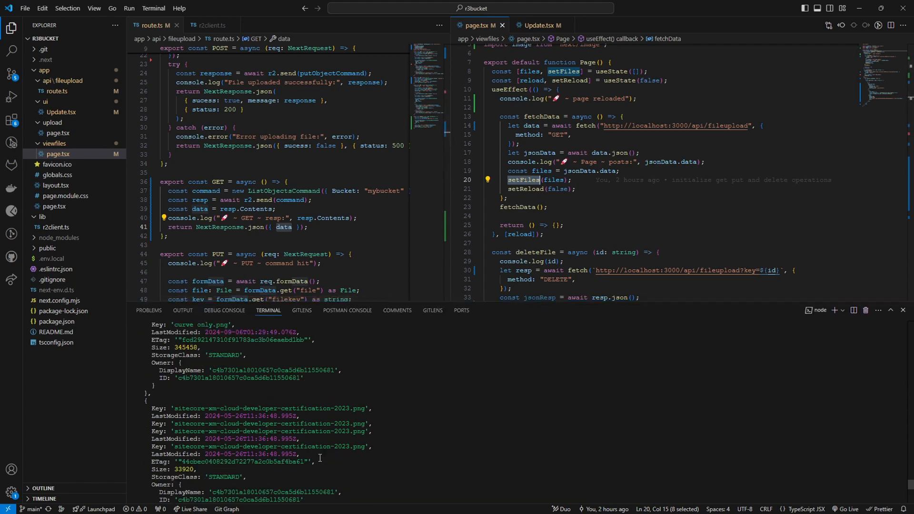
{"action": "scroll", "scroll_direction": "down", "scroll_amount": 3}
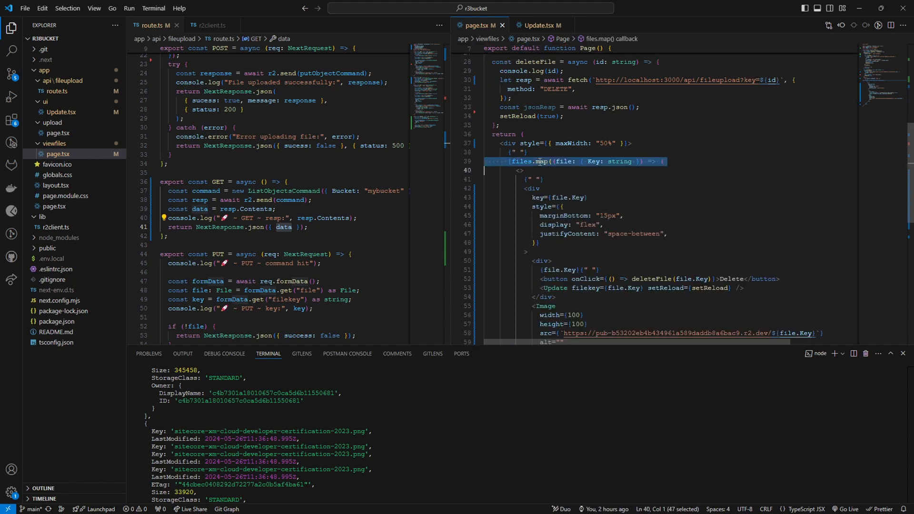
{"action": "scroll", "scroll_direction": "down", "scroll_amount": 3}
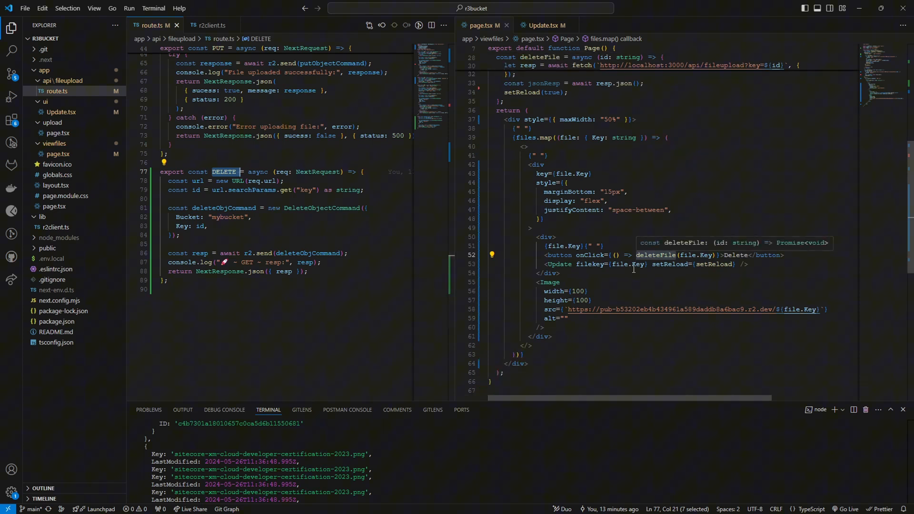
{"action": "mouse_move", "coordinate": [562, 264]}
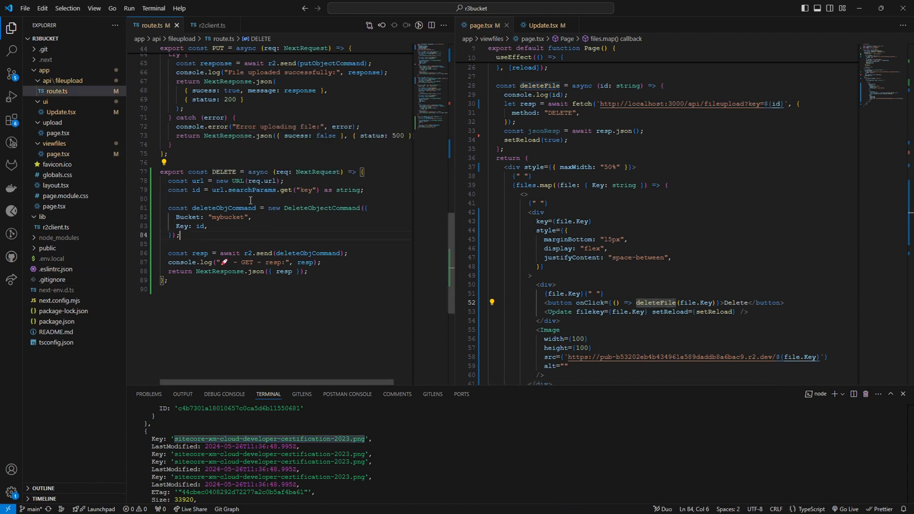
{"action": "mouse_move", "coordinate": [234, 179]}
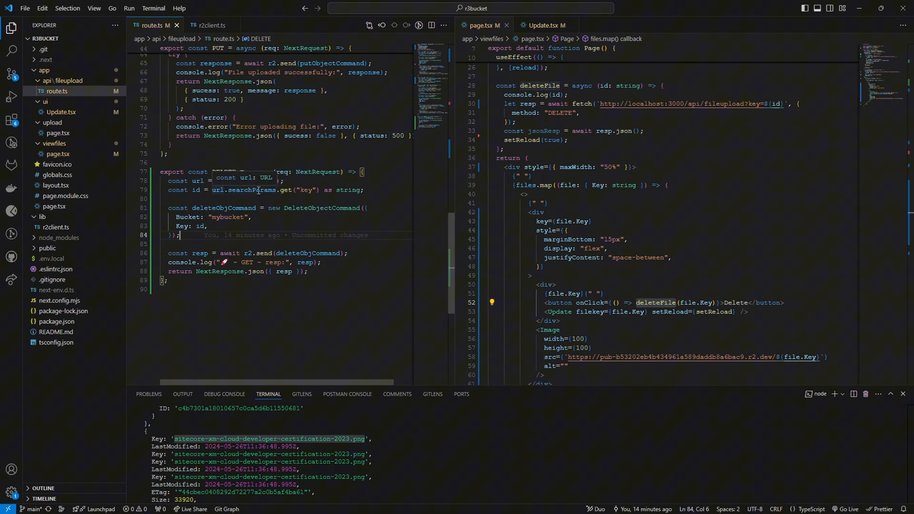
Step: Highlight the DELETE route's url and the id read from the key parameter
{"action": "double_click", "coordinate": [253, 191]}
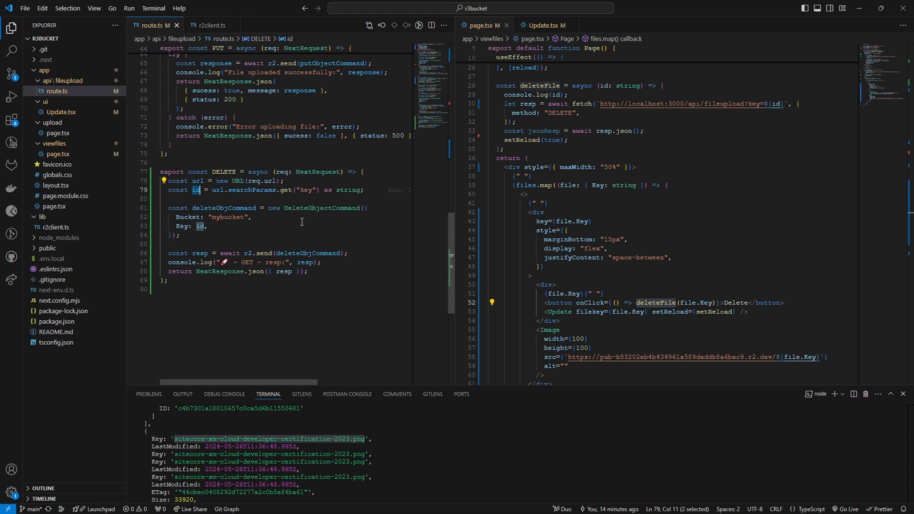
{"action": "double_click", "coordinate": [320, 208]}
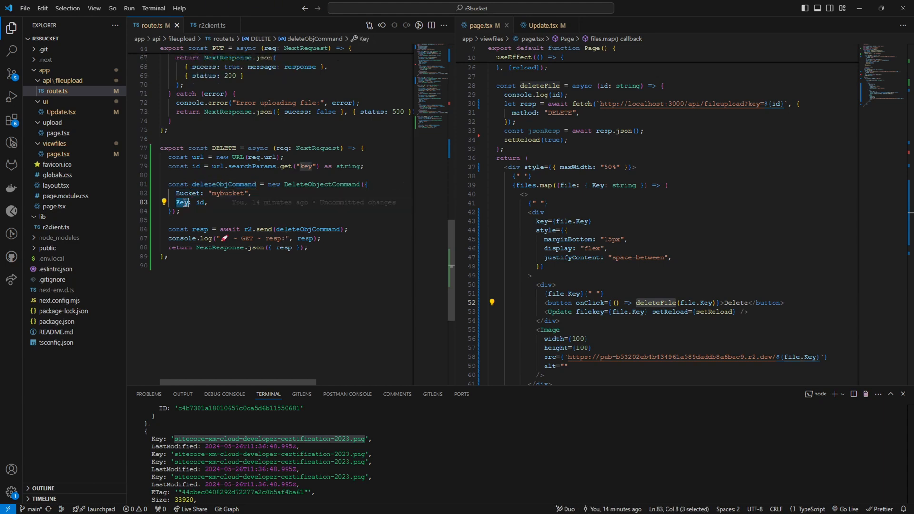
{"action": "mouse_move", "coordinate": [557, 239]}
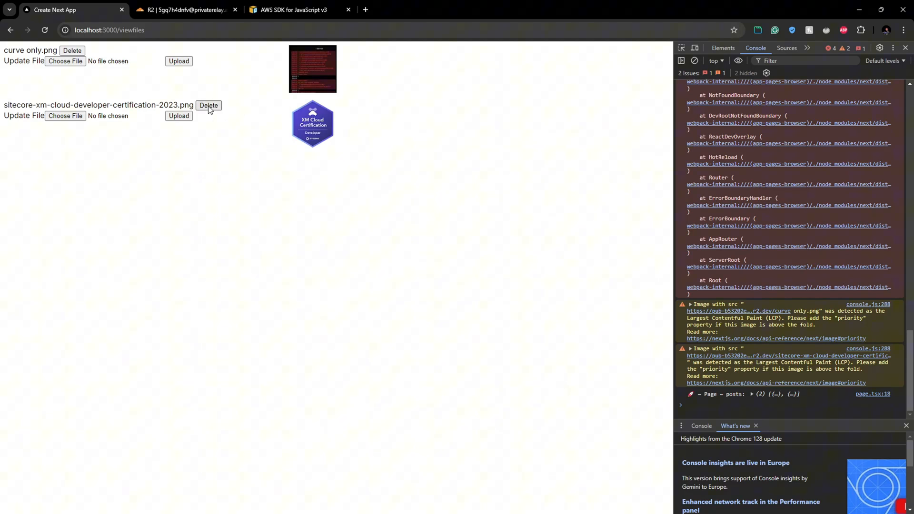
{"action": "mouse_move", "coordinate": [207, 111]}
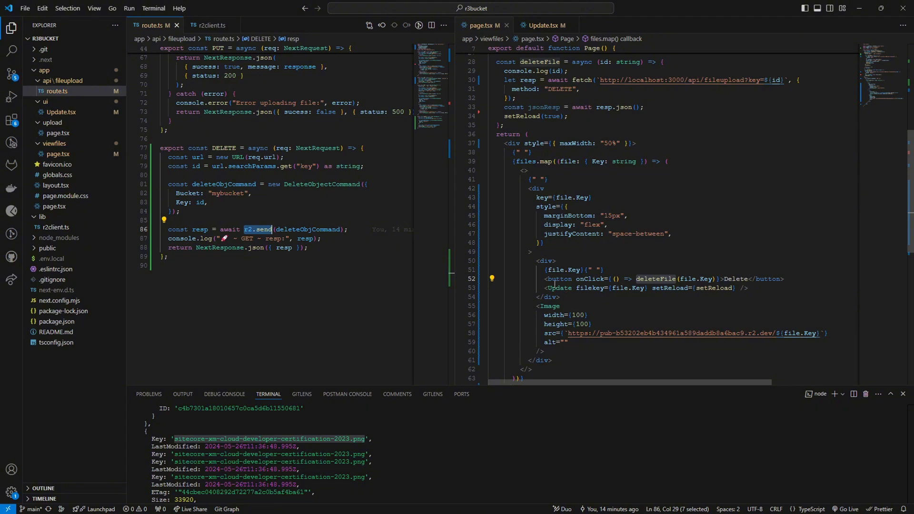
{"action": "mouse_move", "coordinate": [655, 279]}
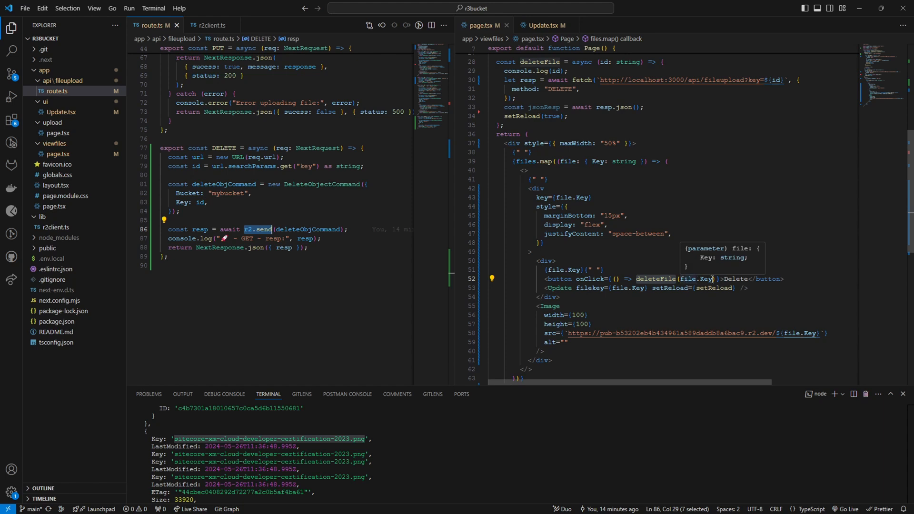
{"action": "mouse_move", "coordinate": [549, 91]}
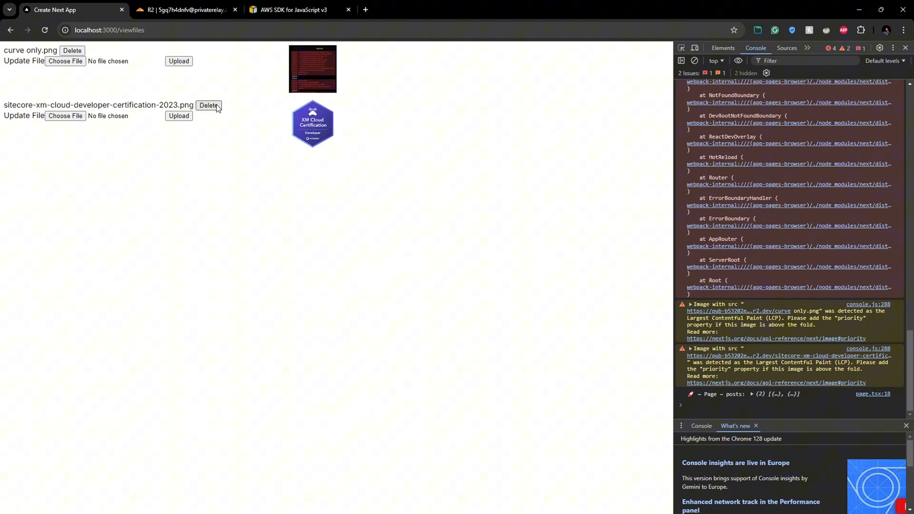
Step: Delete sitecore-xm-cloud-developer-certification-2023.png from the file manager page
{"action": "left_click", "coordinate": [209, 106]}
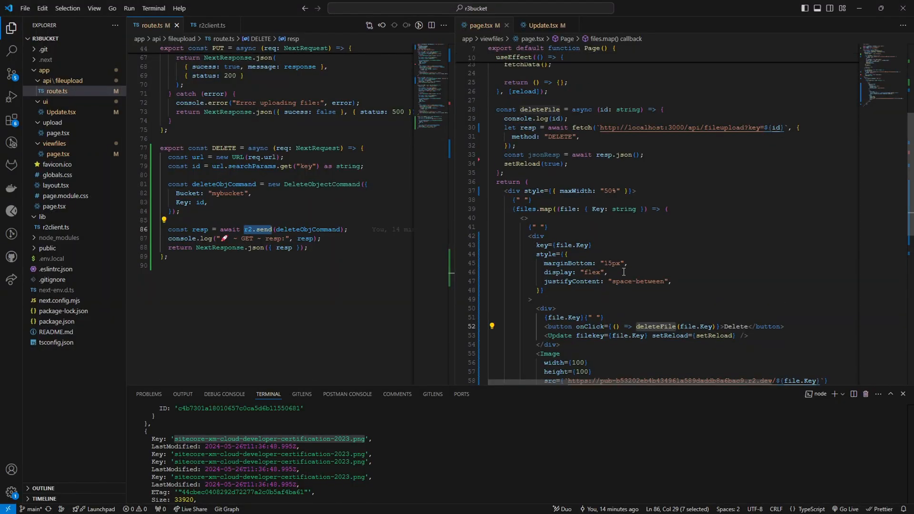
{"action": "mouse_move", "coordinate": [525, 163]}
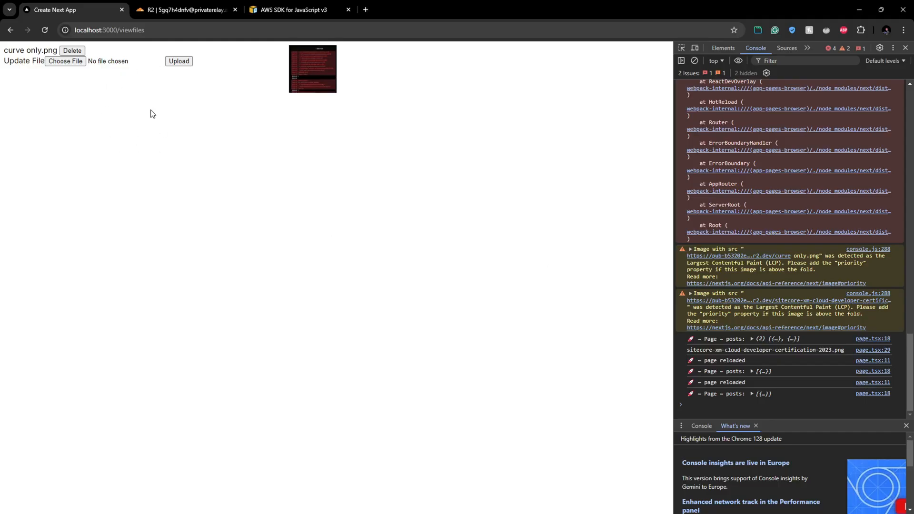
{"action": "mouse_move", "coordinate": [163, 133]}
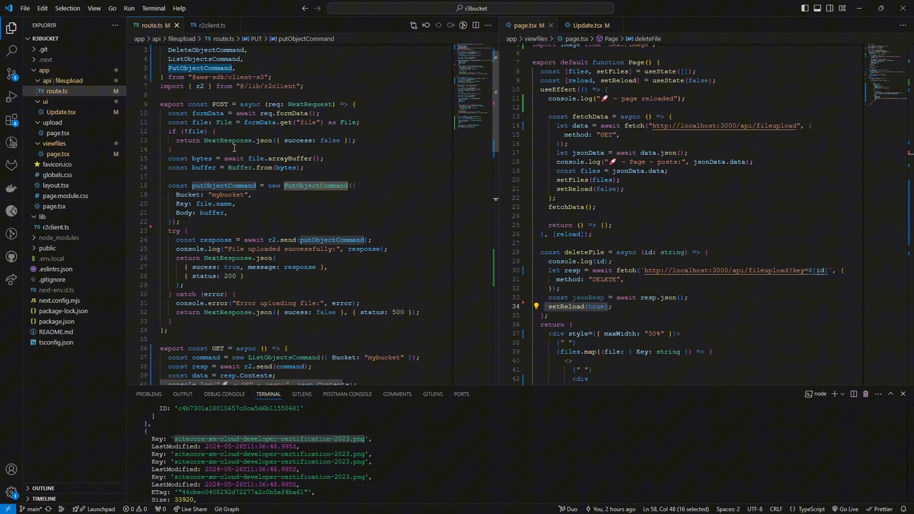
Step: Review the upload route's PUT handler storing the file under its filekey
{"action": "scroll", "scroll_direction": "down", "scroll_amount": 3}
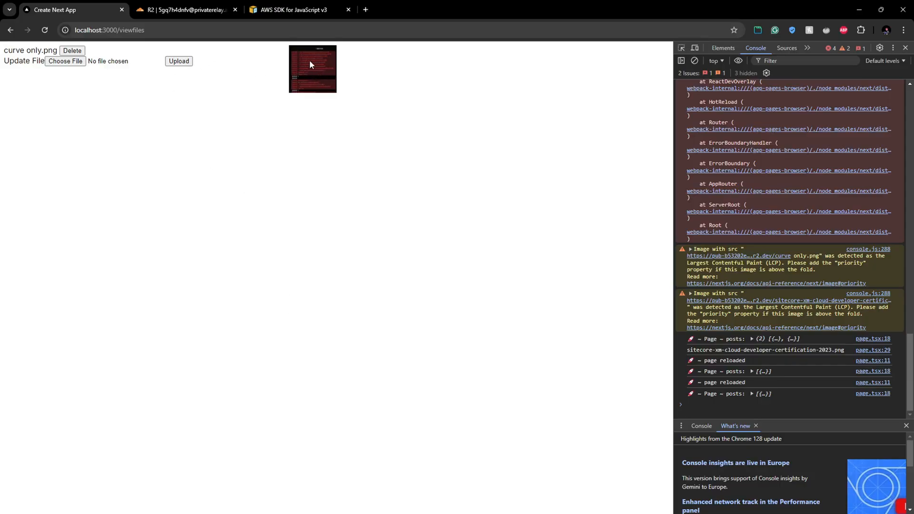
{"action": "mouse_move", "coordinate": [5, 50]}
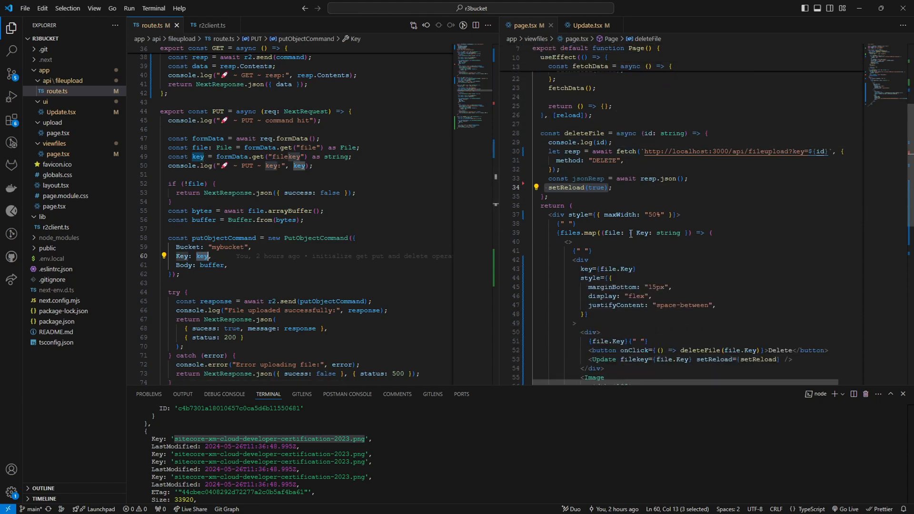
Step: Review Update.tsx's submitFile sending file and filekey via PUT beside the POST handler
{"action": "scroll", "scroll_direction": "down", "scroll_amount": 3}
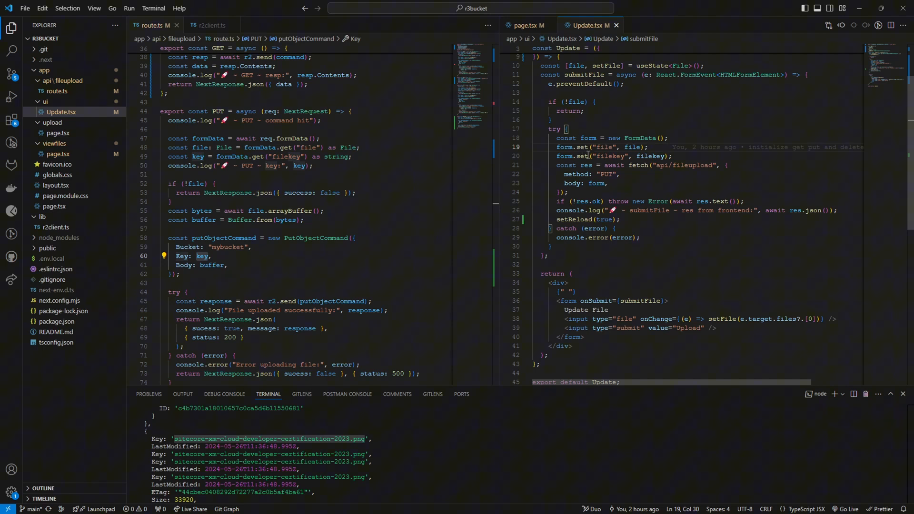
{"action": "double_click", "coordinate": [609, 155]}
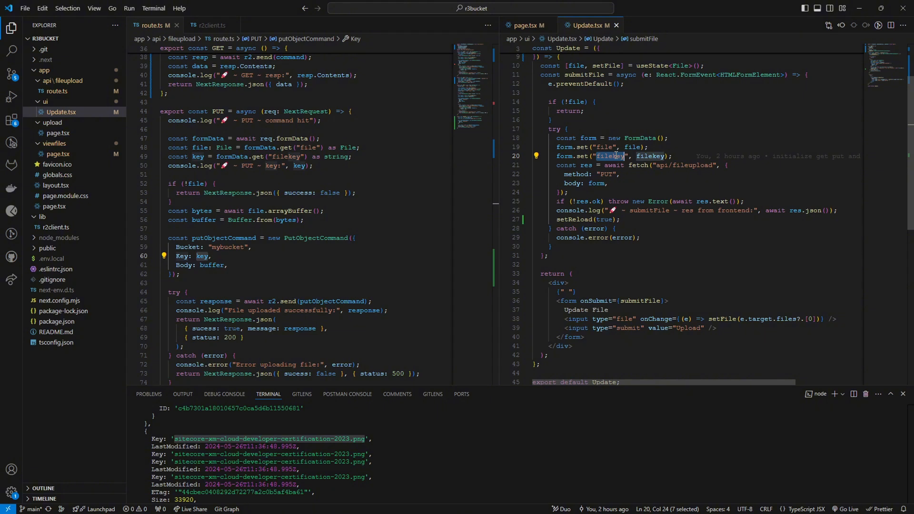
{"action": "scroll", "scroll_direction": "down", "scroll_amount": 3}
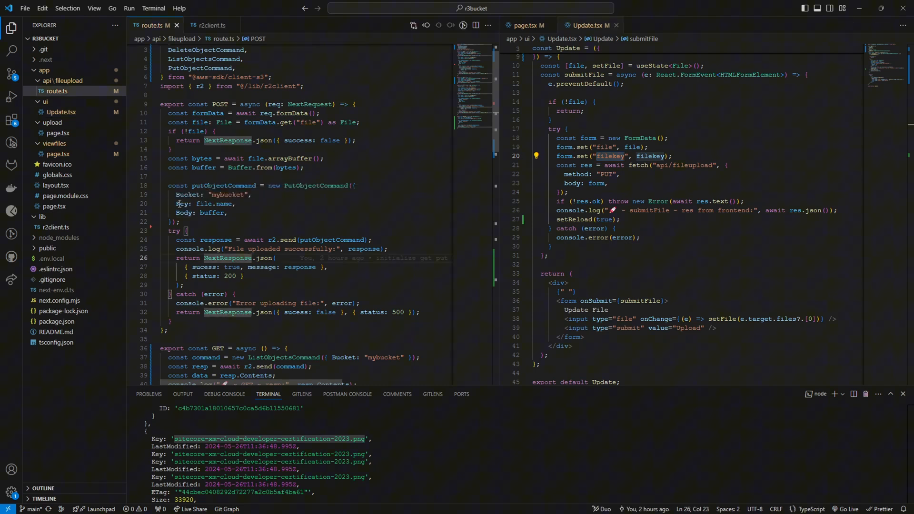
{"action": "double_click", "coordinate": [181, 203]}
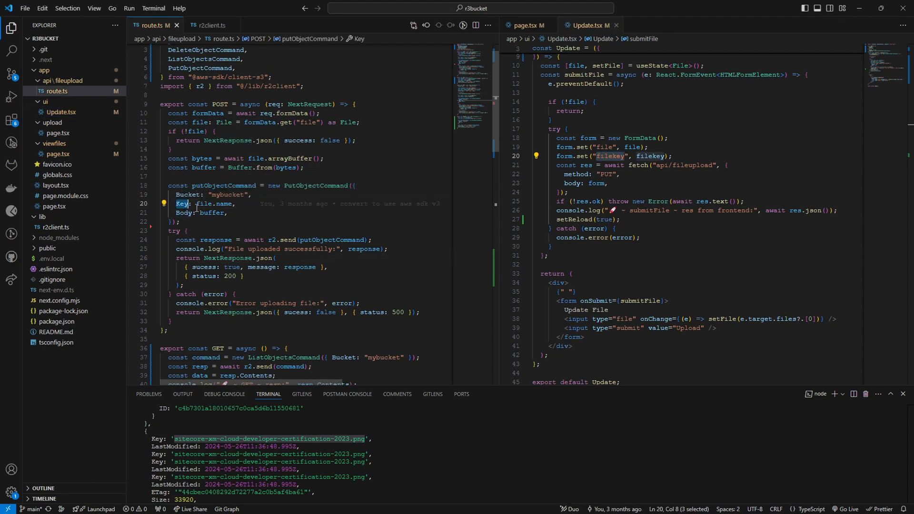
{"action": "scroll", "scroll_direction": "down", "scroll_amount": 3}
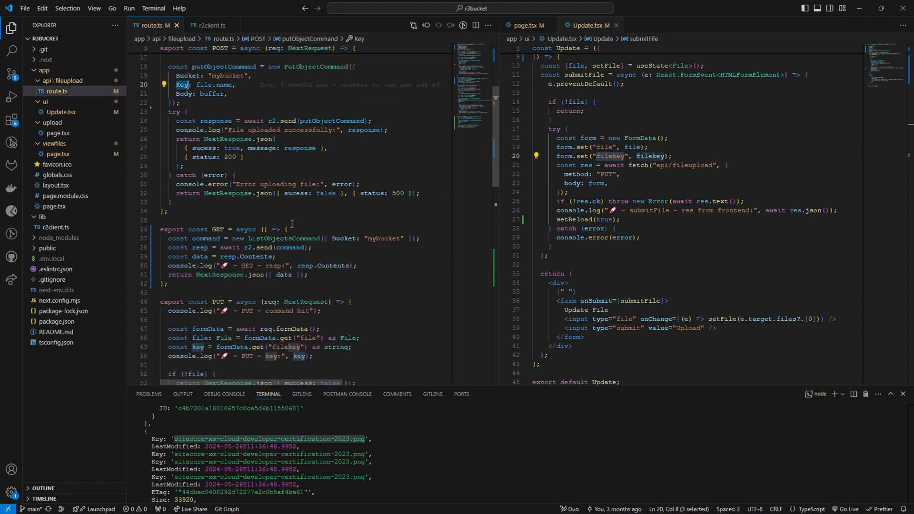
{"action": "scroll", "scroll_direction": "down", "scroll_amount": 3}
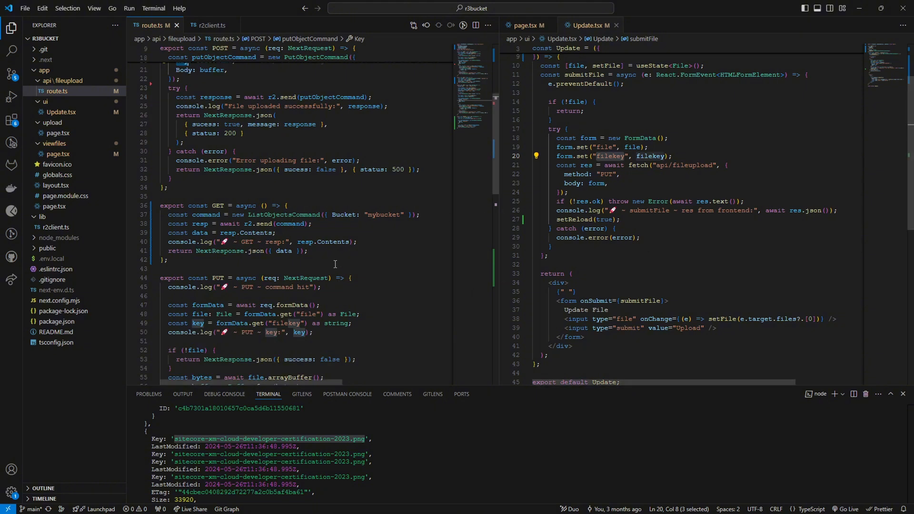
{"action": "scroll", "scroll_direction": "down", "scroll_amount": 3}
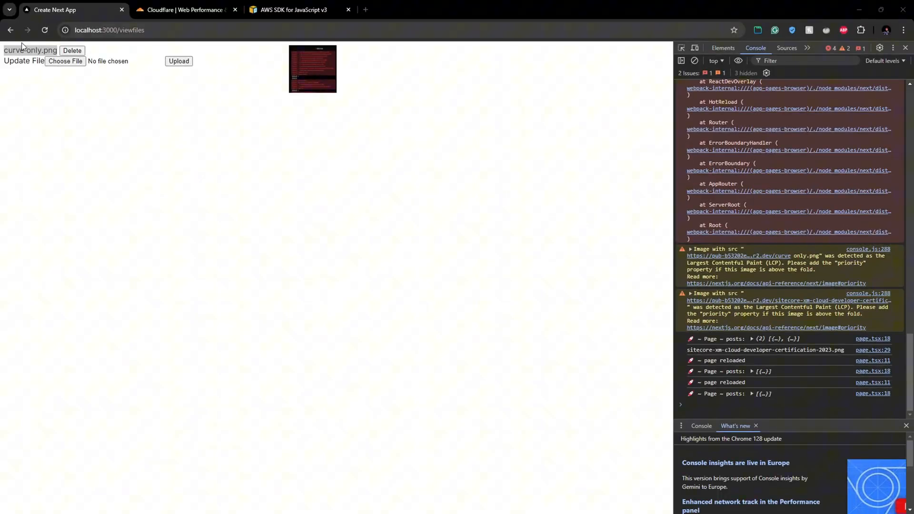
{"action": "mouse_move", "coordinate": [318, 70]}
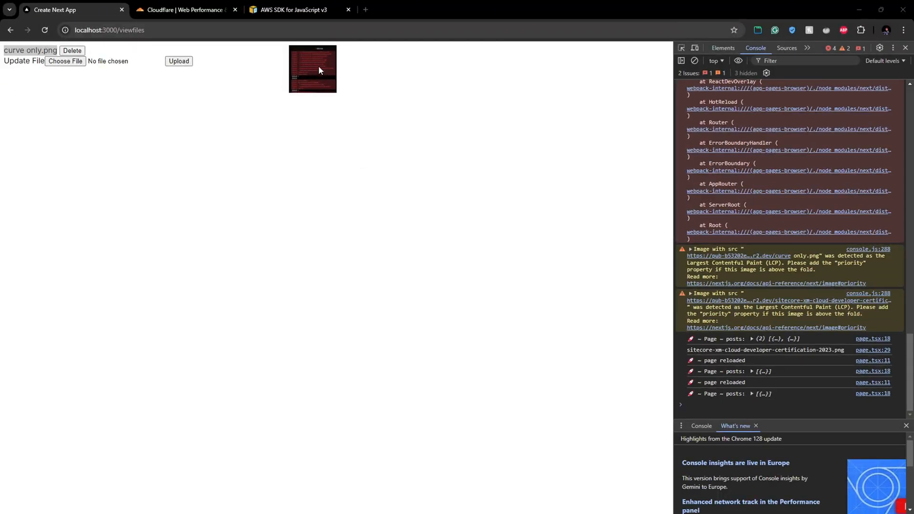
Step: Download and view curve only.png (345.46 kB) from mybucket's object details page
{"action": "left_click", "coordinate": [184, 10]}
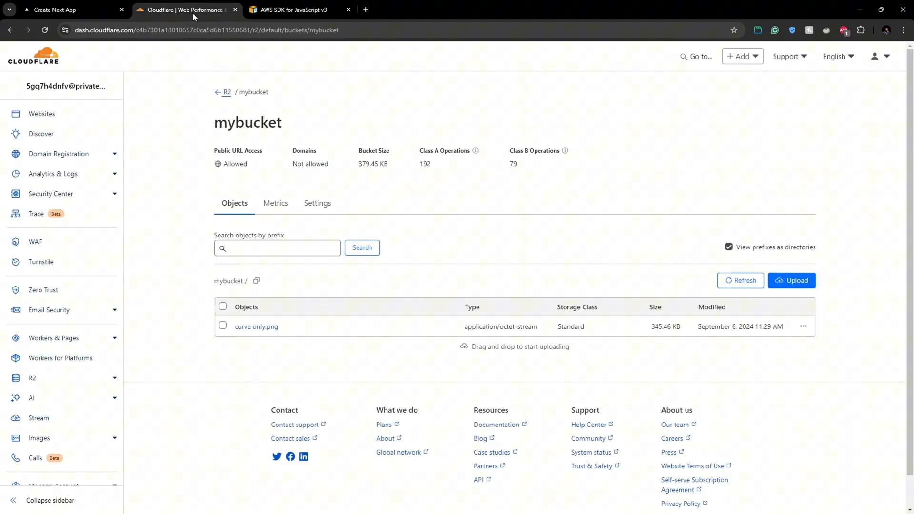
{"action": "left_click", "coordinate": [255, 326]}
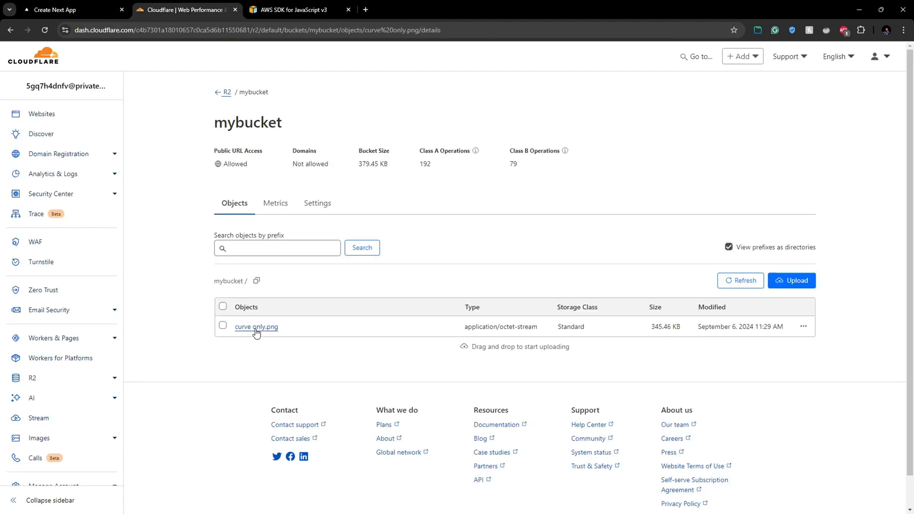
{"action": "left_click", "coordinate": [255, 326]}
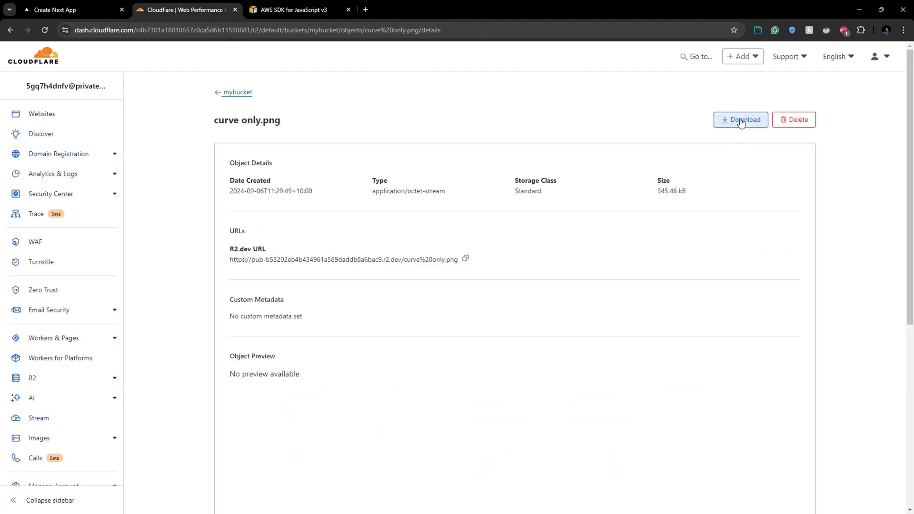
{"action": "mouse_move", "coordinate": [380, 218]}
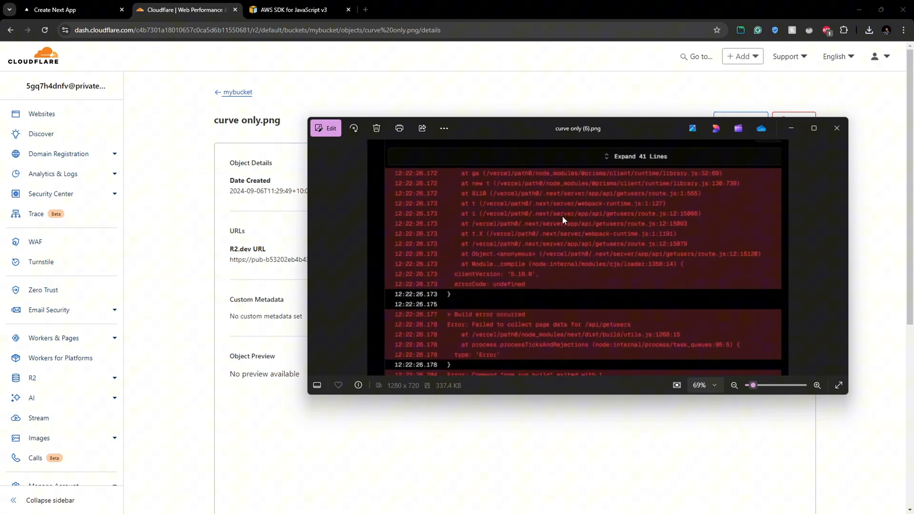
{"action": "left_click", "coordinate": [836, 129]}
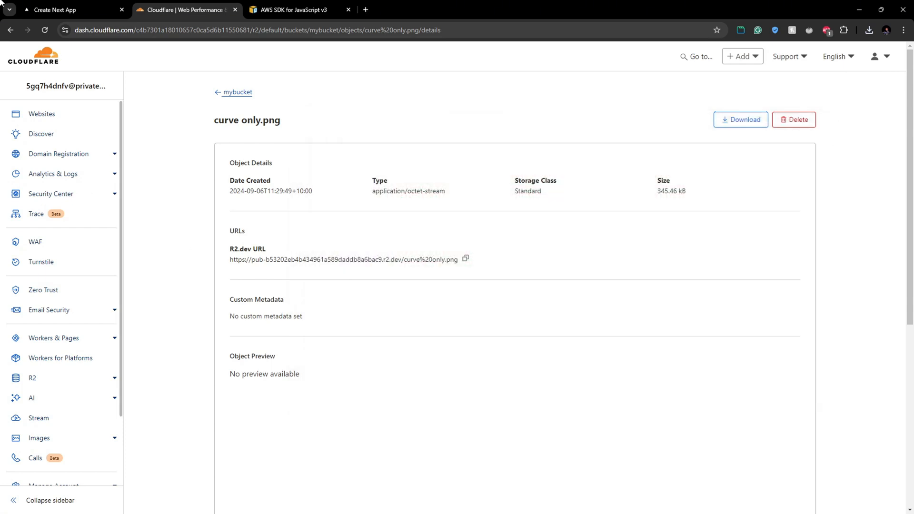
Step: Choose profileimageorange.png as the replacement for curve only.png and upload it to the bucket
{"action": "left_click", "coordinate": [69, 10]}
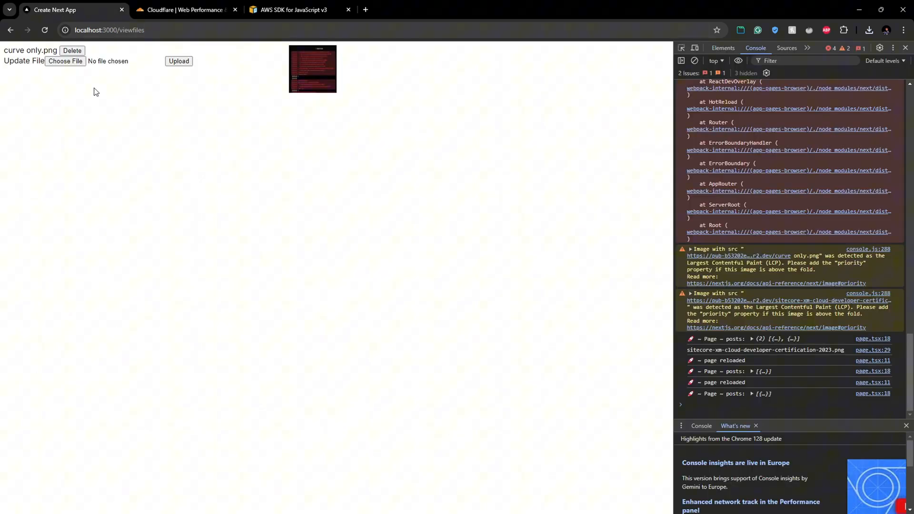
{"action": "left_click", "coordinate": [65, 61]}
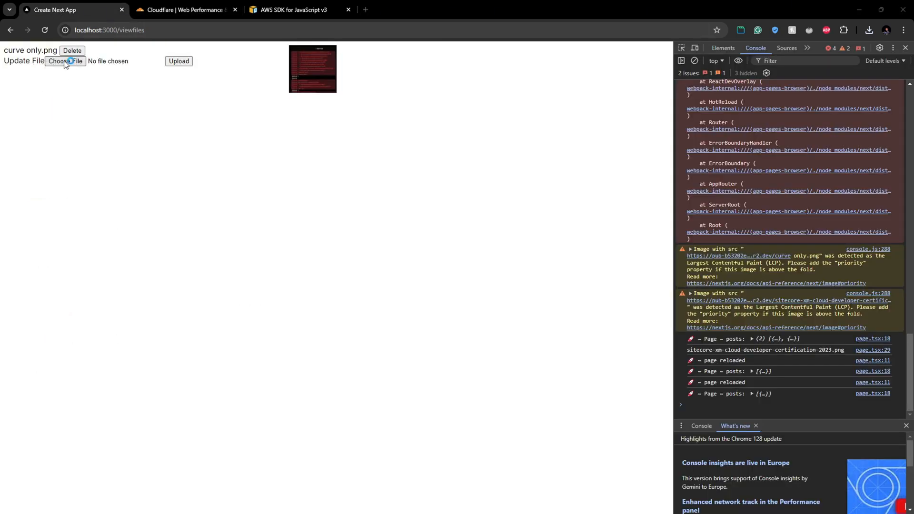
{"action": "left_click", "coordinate": [66, 61]}
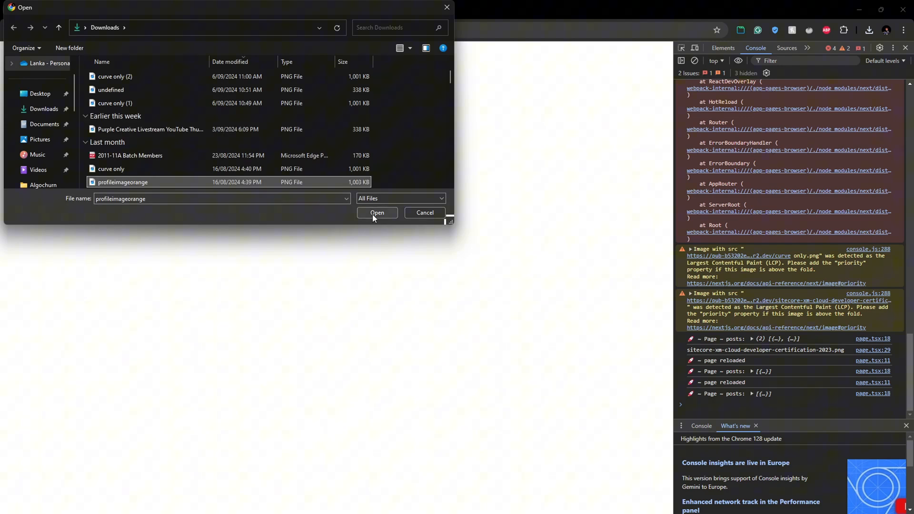
{"action": "left_click", "coordinate": [377, 212]}
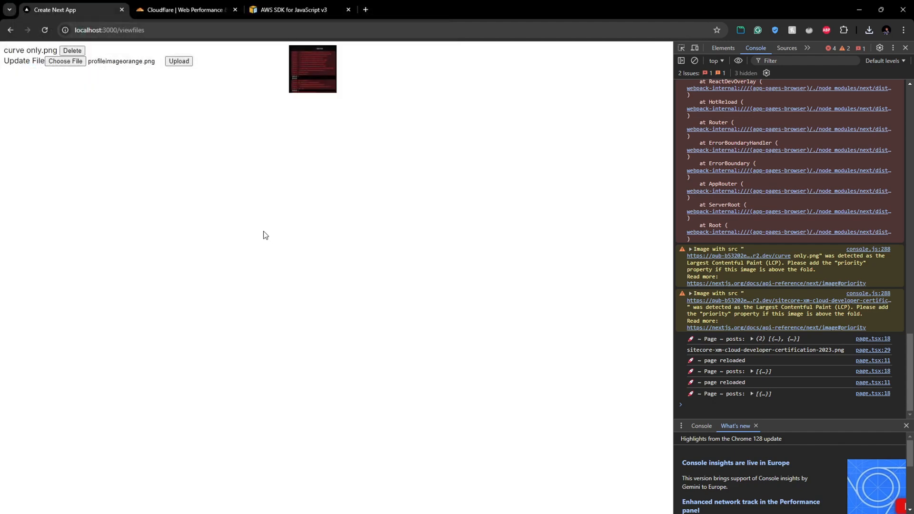
{"action": "mouse_move", "coordinate": [178, 61]}
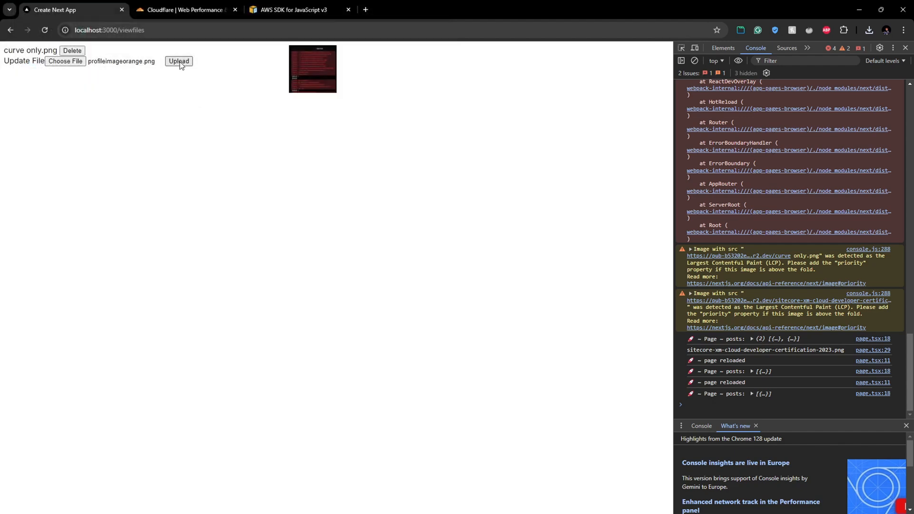
{"action": "left_click", "coordinate": [178, 61]}
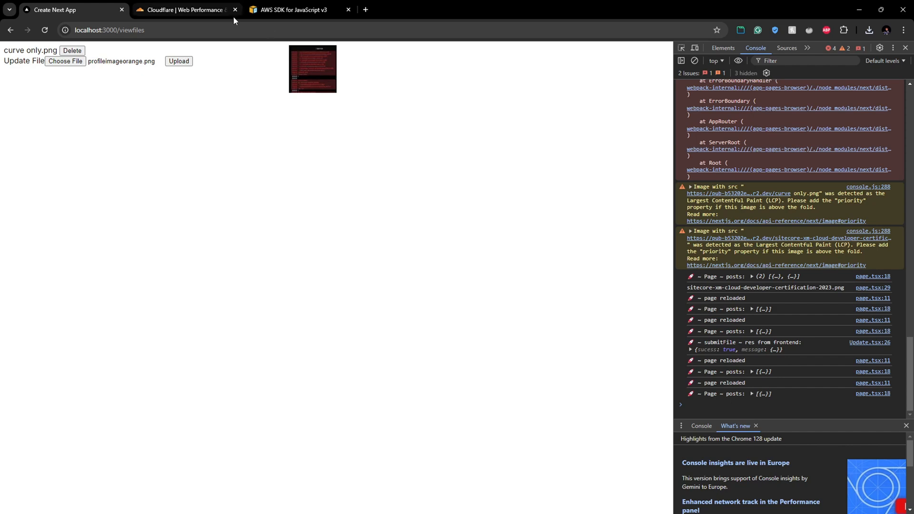
{"action": "left_click", "coordinate": [183, 10]}
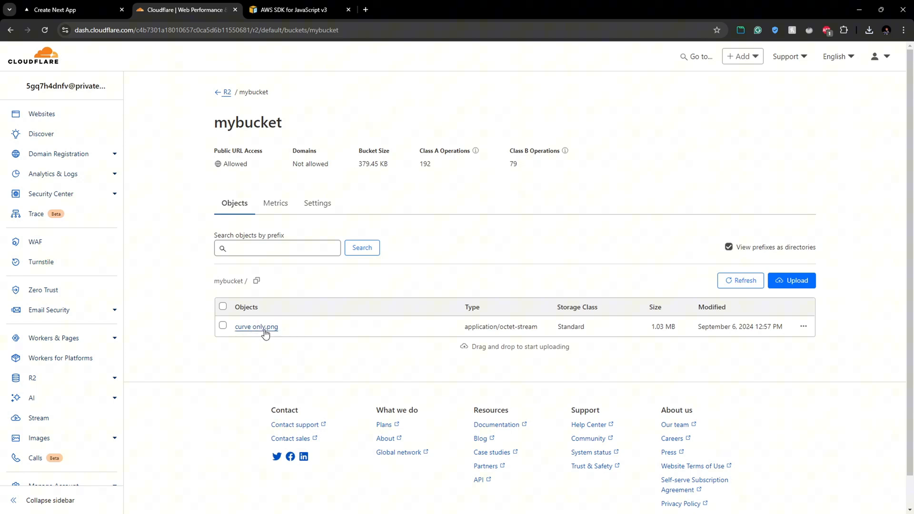
Step: Download the updated curve only.png (1.03 MB) from the bucket to Downloads and view it
{"action": "left_click", "coordinate": [256, 326]}
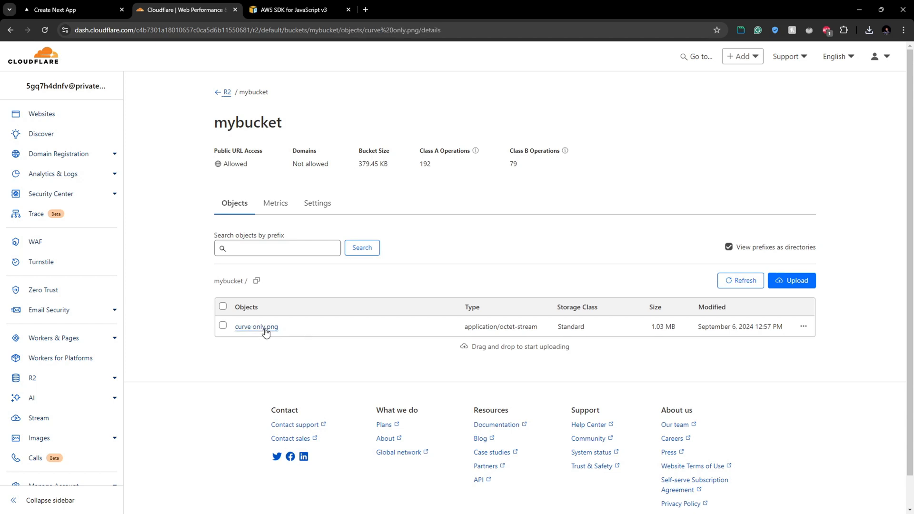
{"action": "left_click", "coordinate": [255, 327]}
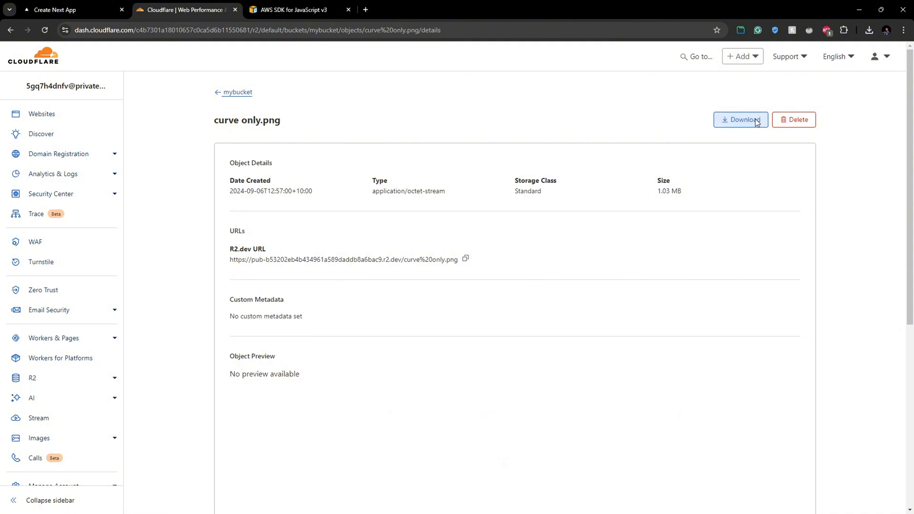
{"action": "left_click", "coordinate": [740, 119]}
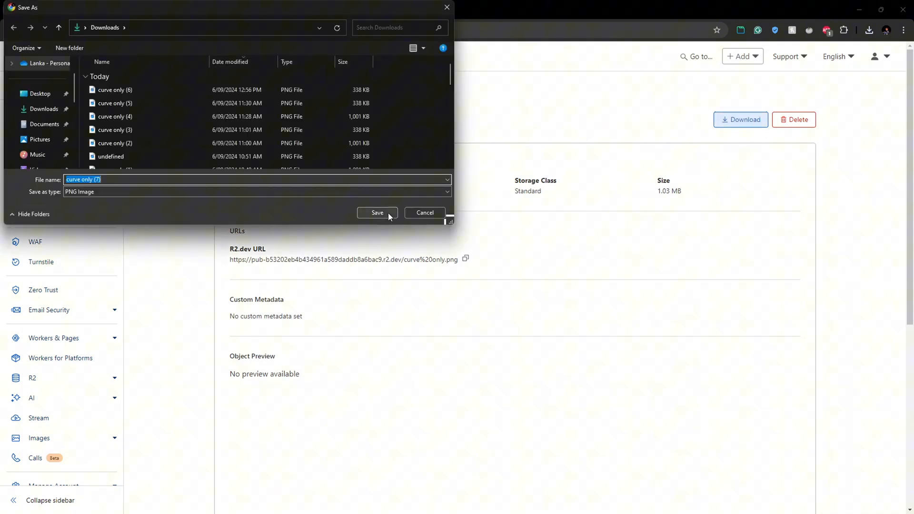
{"action": "left_click", "coordinate": [376, 212]}
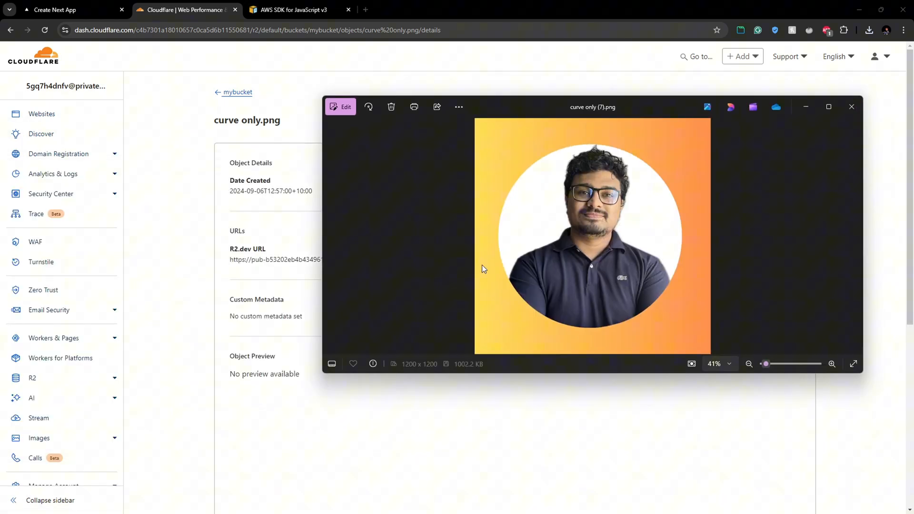
{"action": "mouse_move", "coordinate": [791, 133]}
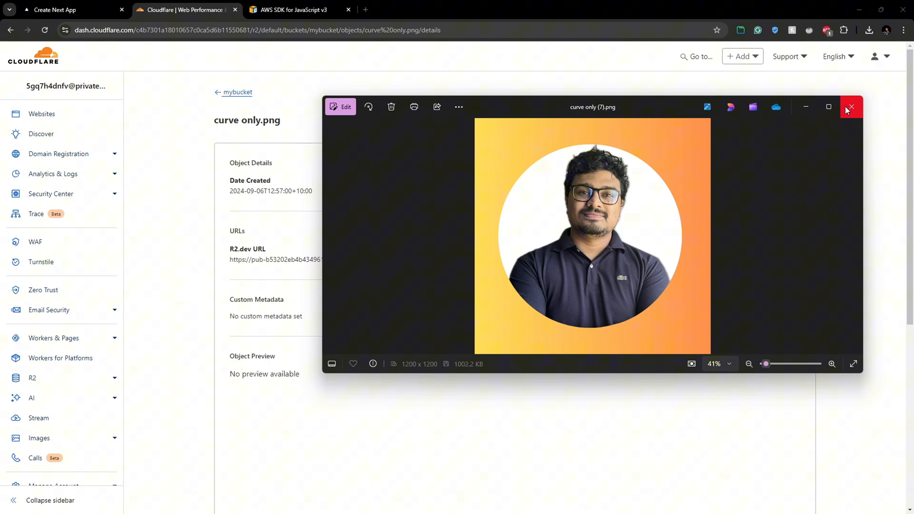
{"action": "mouse_move", "coordinate": [850, 107]}
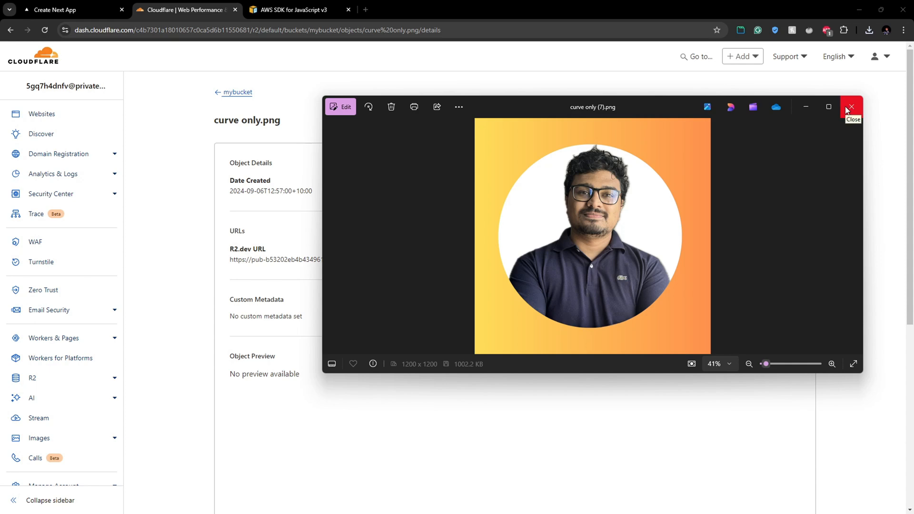
Step: Reload the viewfiles page until curve only.png shows the orange portrait thumbnail
{"action": "left_click", "coordinate": [851, 107]}
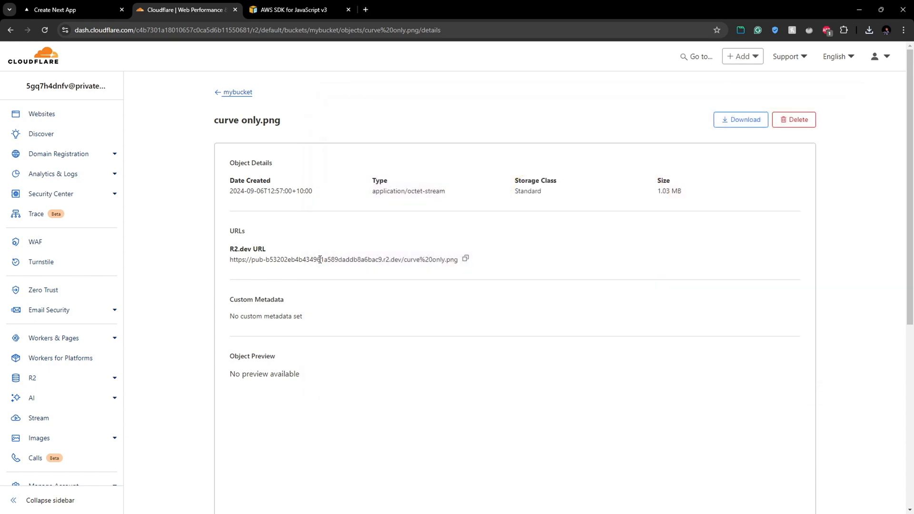
{"action": "left_click", "coordinate": [69, 9]}
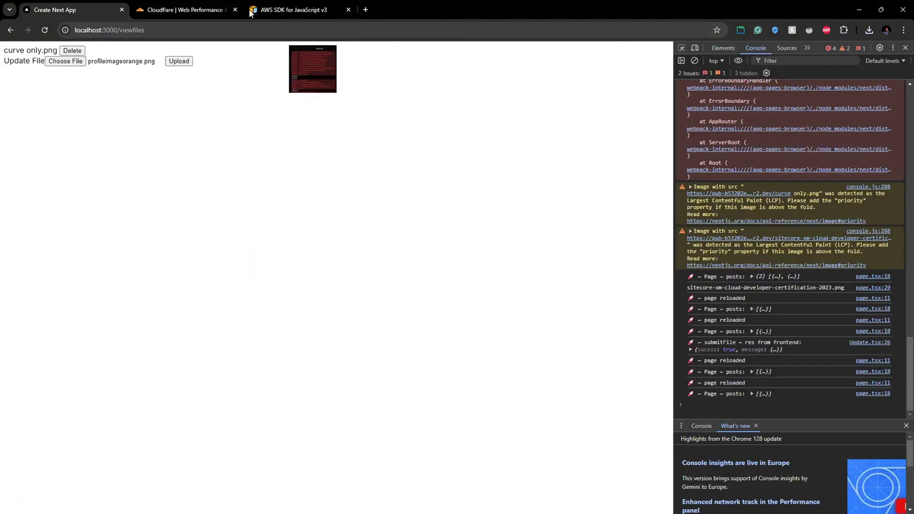
{"action": "left_click", "coordinate": [45, 29]}
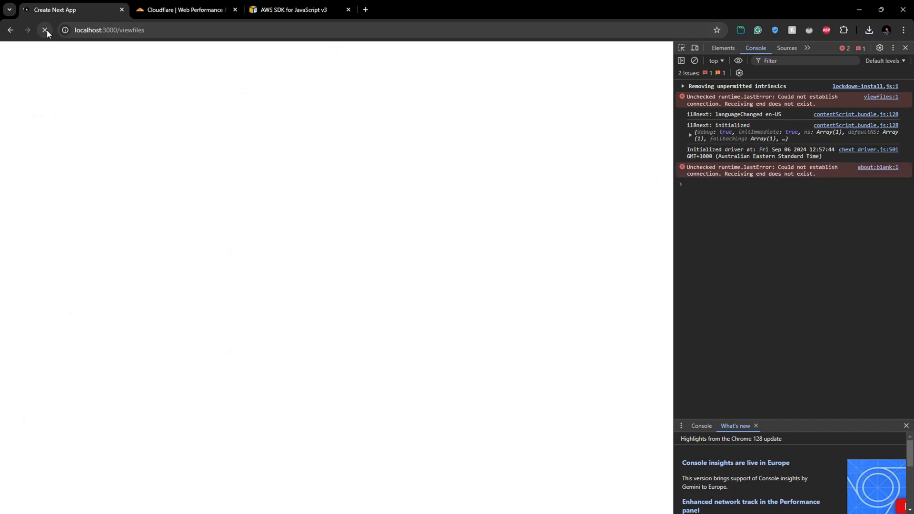
{"action": "left_click", "coordinate": [46, 29]}
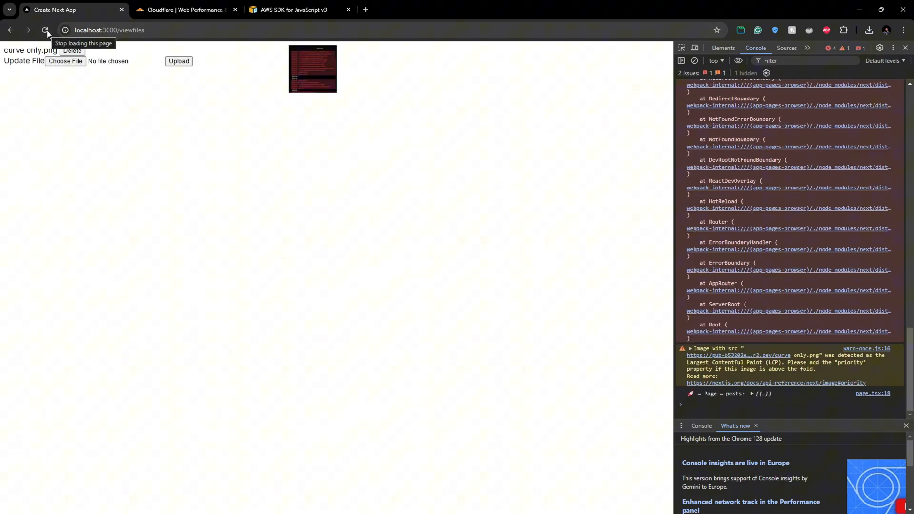
{"action": "left_click", "coordinate": [45, 29]}
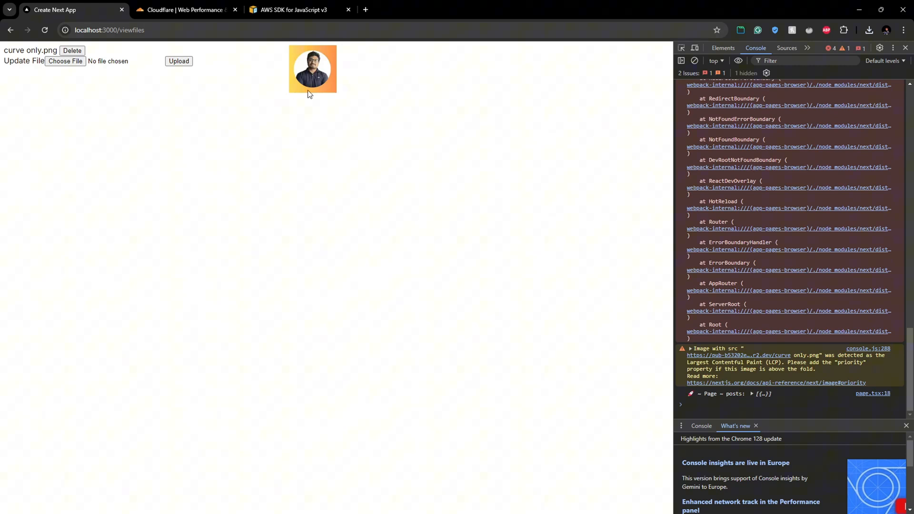
{"action": "left_click", "coordinate": [185, 9]}
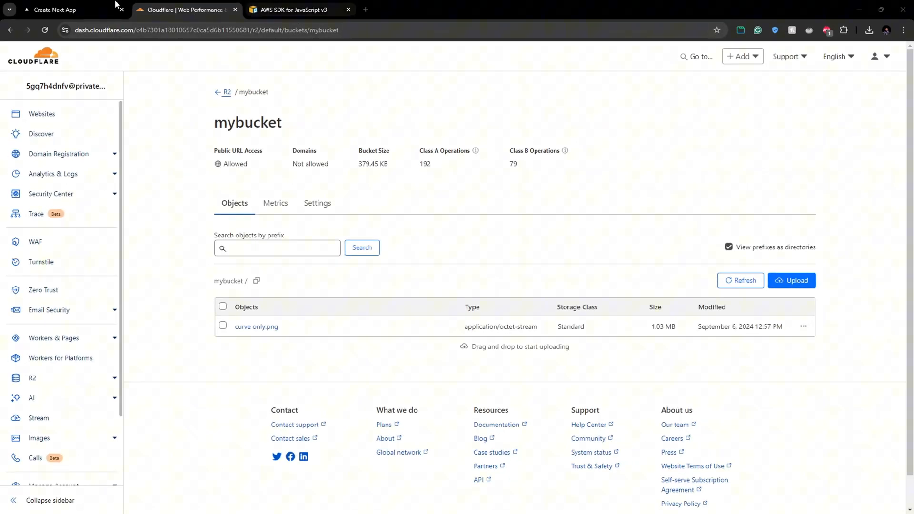
{"action": "left_click", "coordinate": [54, 10]}
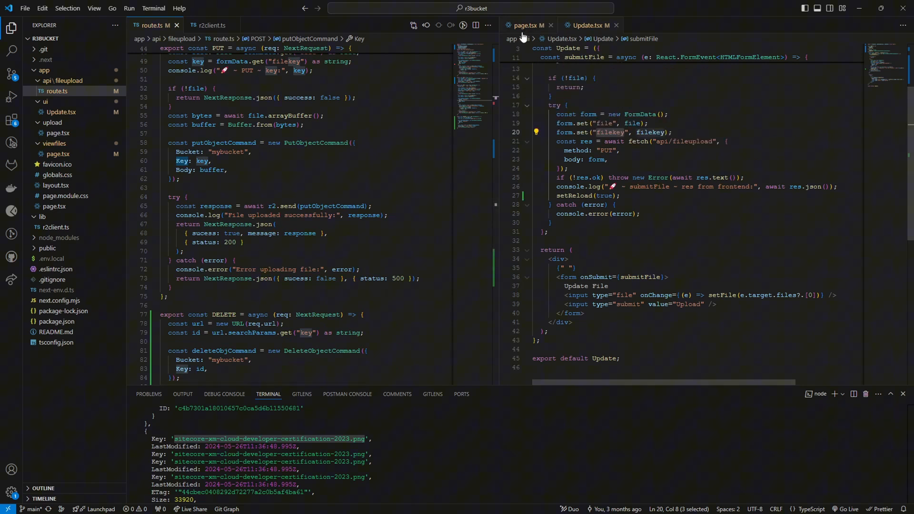
{"action": "left_click", "coordinate": [526, 25]}
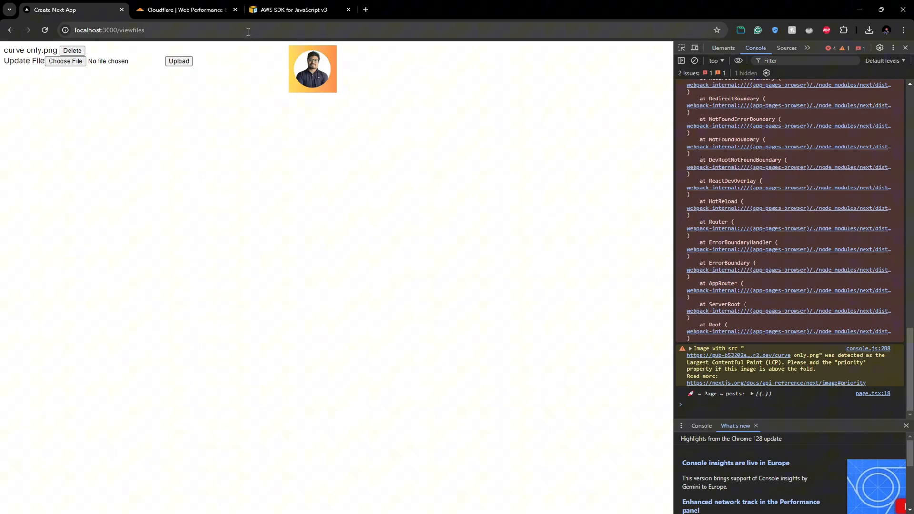
{"action": "left_click", "coordinate": [185, 10]}
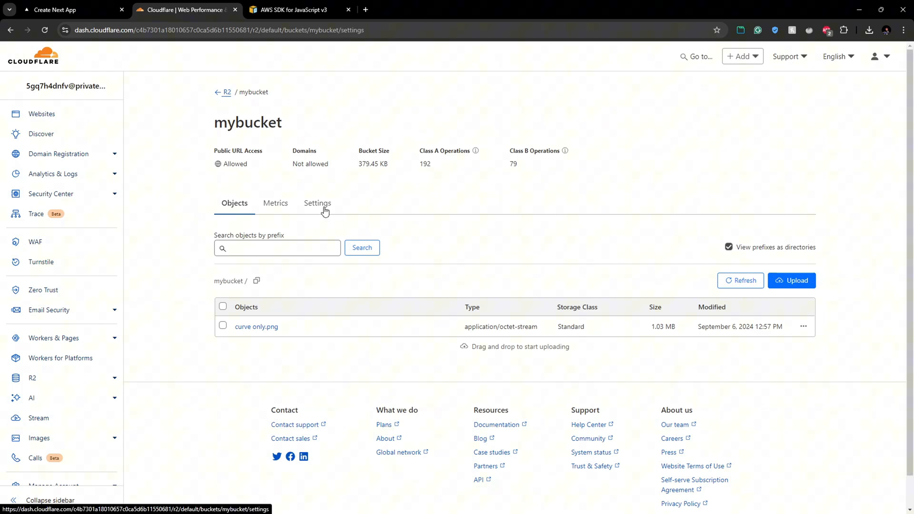
Step: In mybucket's Settings, reach Public access and copy the Public R2.dev Bucket URL
{"action": "left_click", "coordinate": [317, 203]}
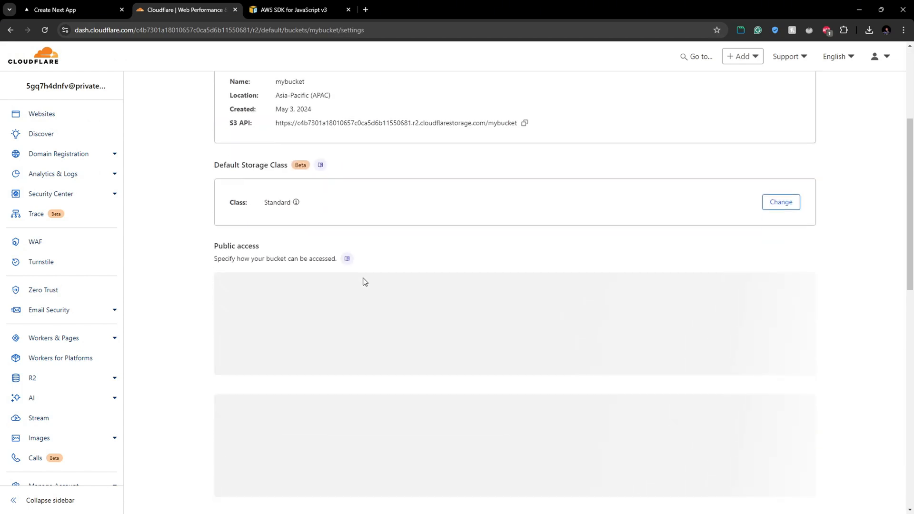
{"action": "scroll", "scroll_direction": "down", "scroll_amount": 3}
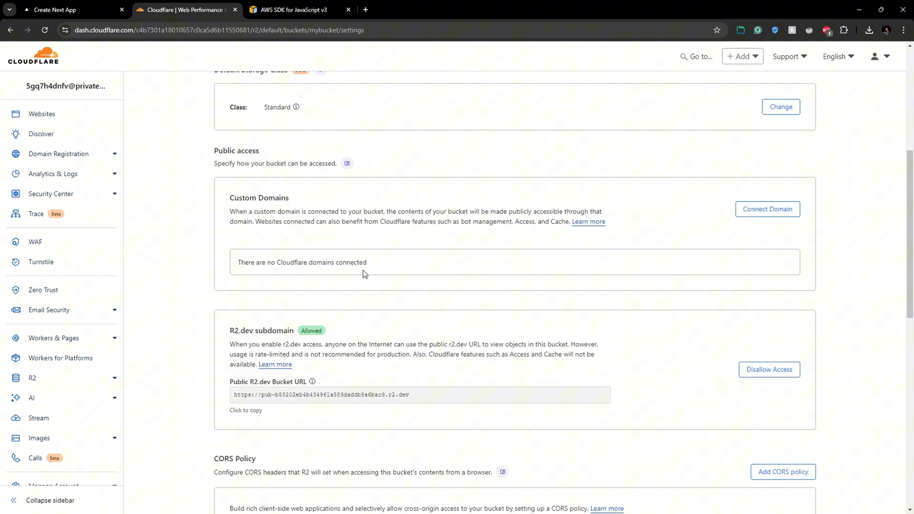
{"action": "scroll", "scroll_direction": "down", "scroll_amount": 3}
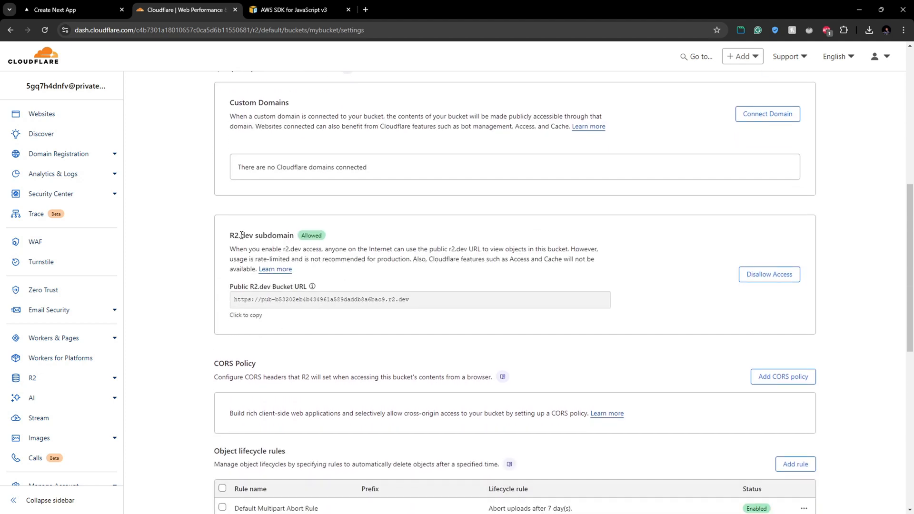
{"action": "mouse_move", "coordinate": [308, 240]}
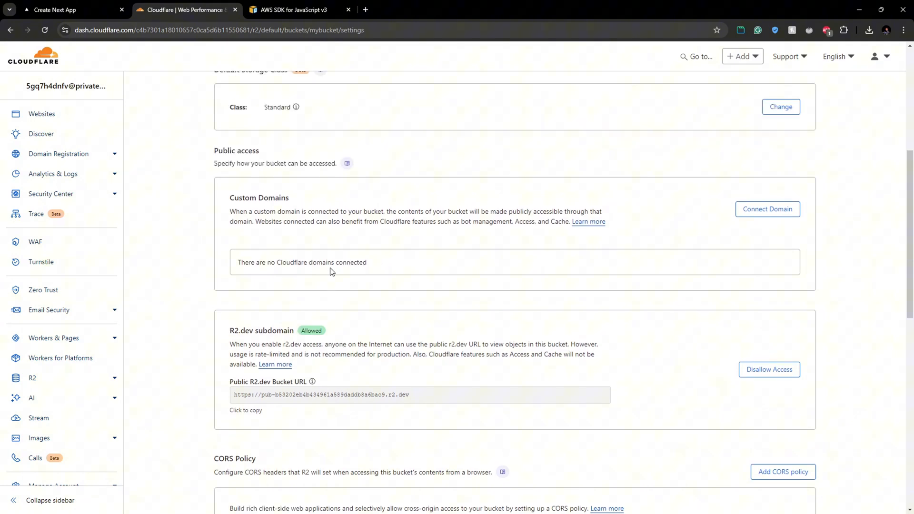
{"action": "scroll", "scroll_direction": "down", "scroll_amount": 3}
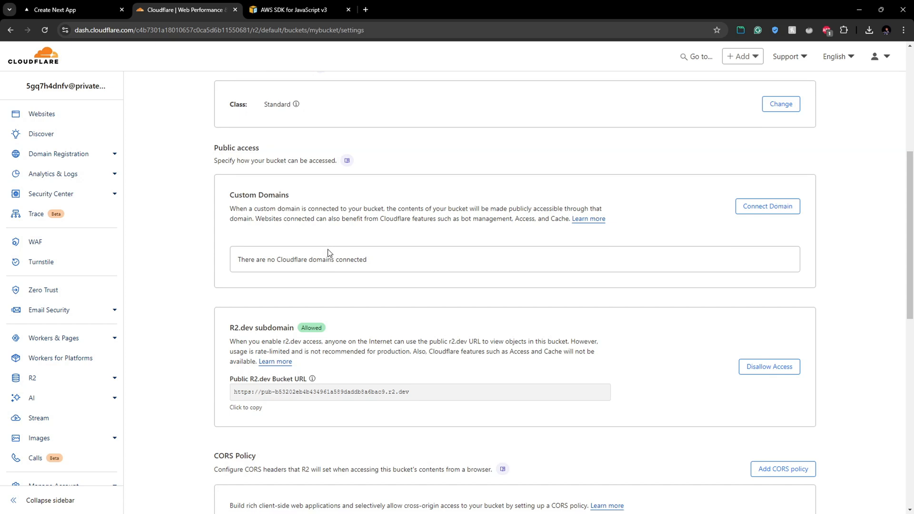
{"action": "scroll", "scroll_direction": "down", "scroll_amount": 3}
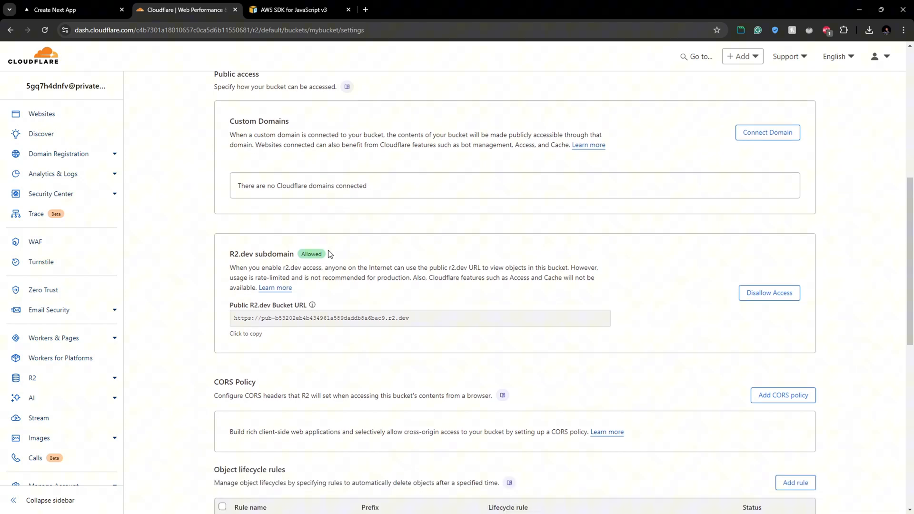
{"action": "scroll", "scroll_direction": "down", "scroll_amount": 3}
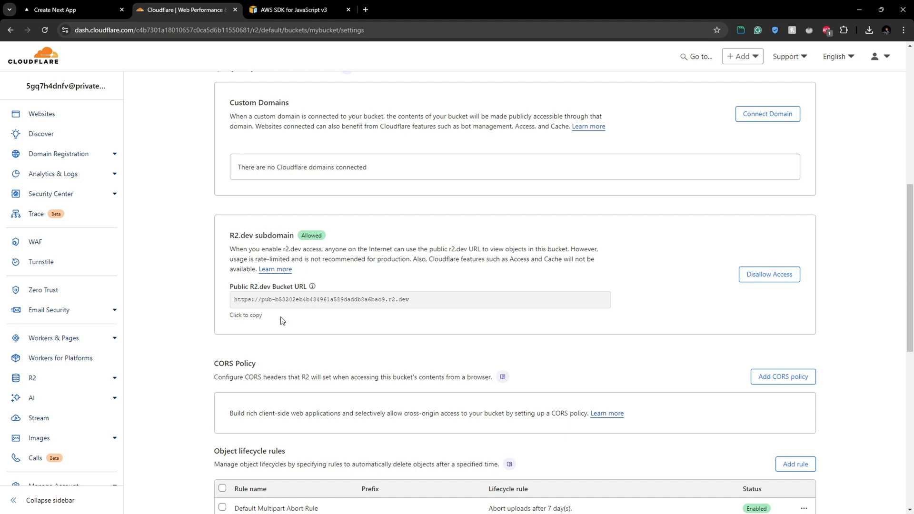
{"action": "mouse_move", "coordinate": [563, 323]}
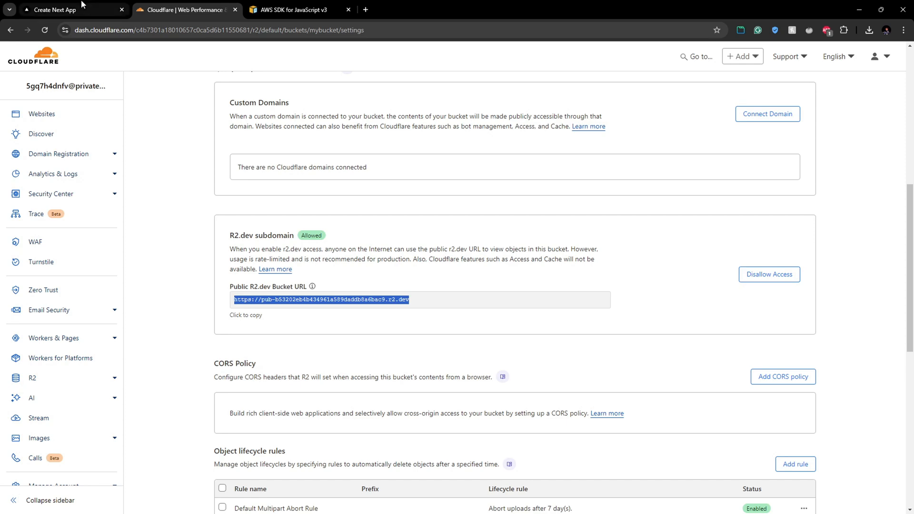
Step: In viewfiles/page.tsx, build the Image src from the r2.dev bucket URL before ${file.Key}
{"action": "left_click", "coordinate": [55, 9]}
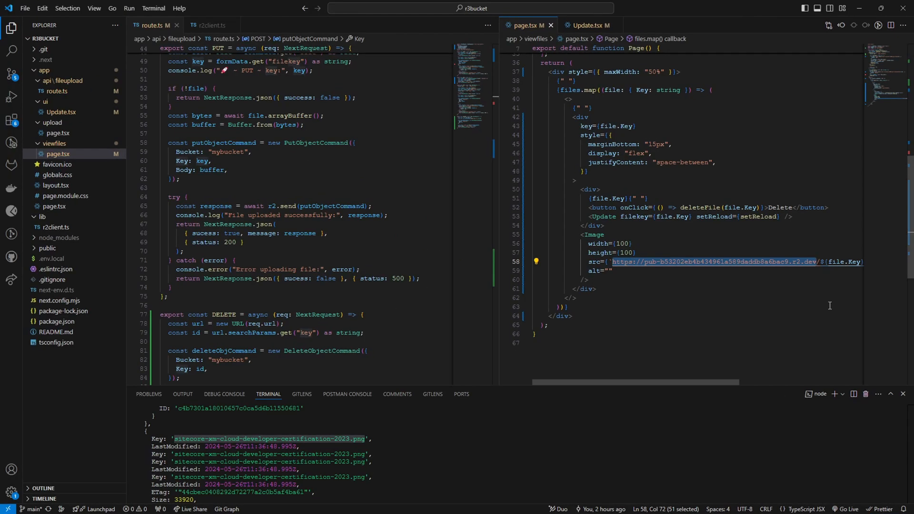
{"action": "scroll", "scroll_direction": "right", "scroll_amount": 3}
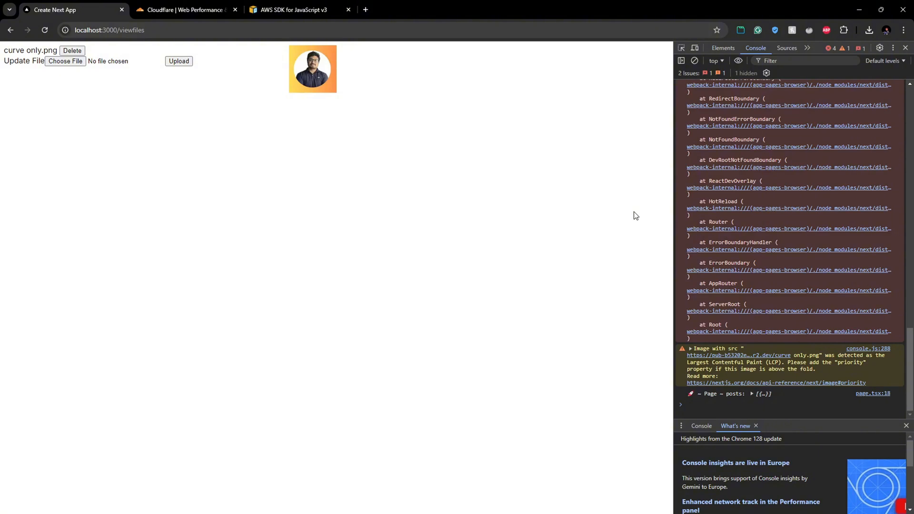
{"action": "left_click", "coordinate": [185, 10]}
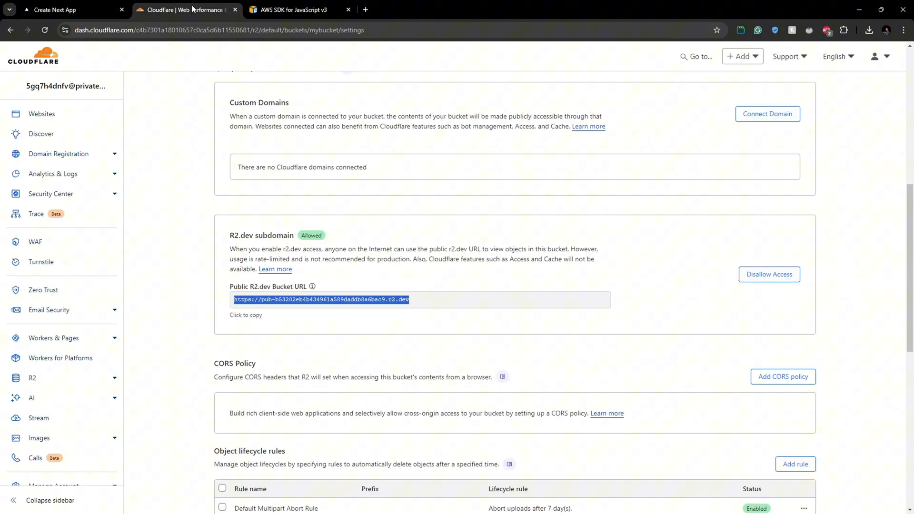
{"action": "left_click", "coordinate": [55, 10]}
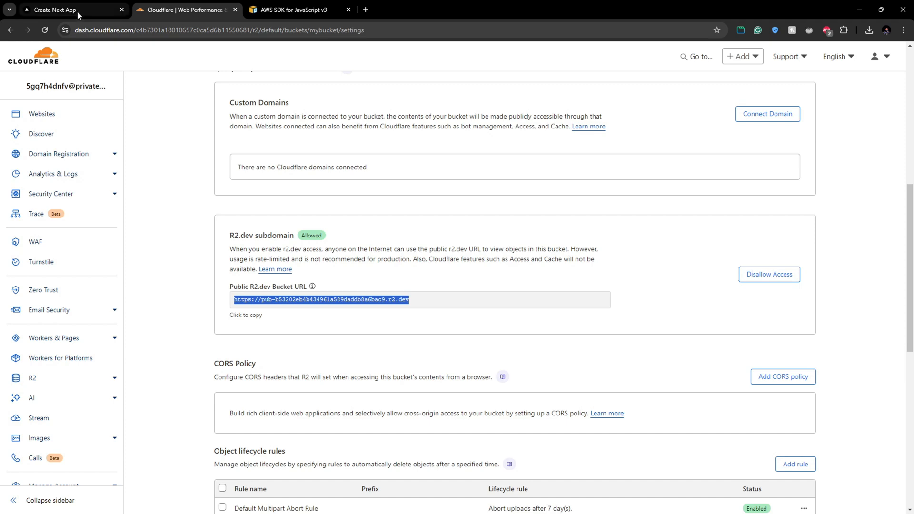
{"action": "left_click", "coordinate": [55, 9]}
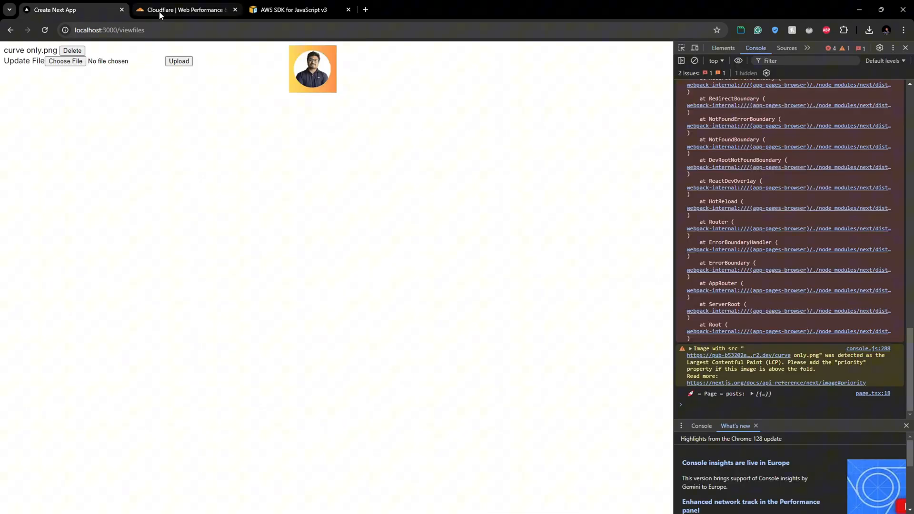
{"action": "left_click", "coordinate": [187, 9]}
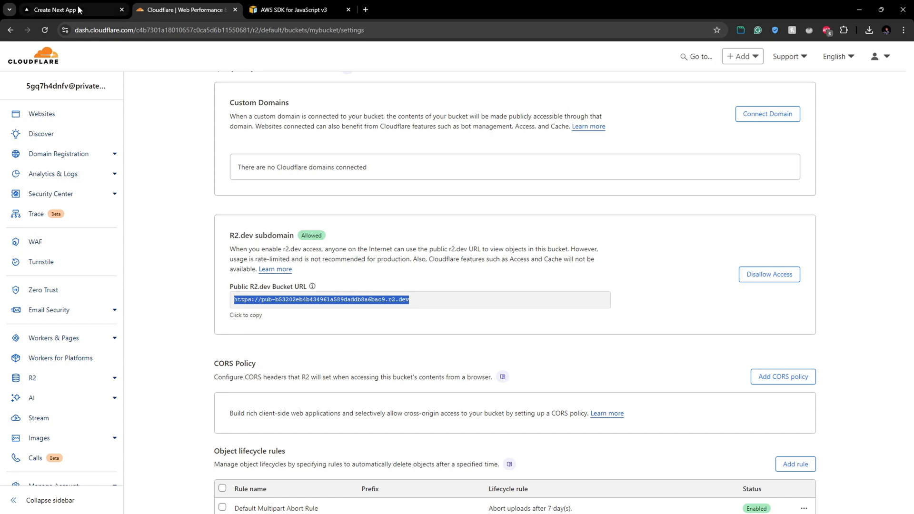
{"action": "left_click", "coordinate": [58, 9]}
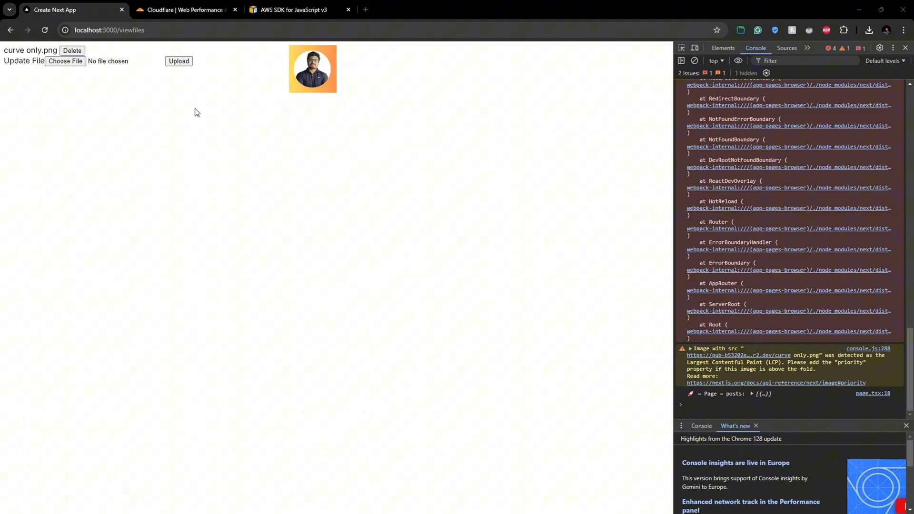